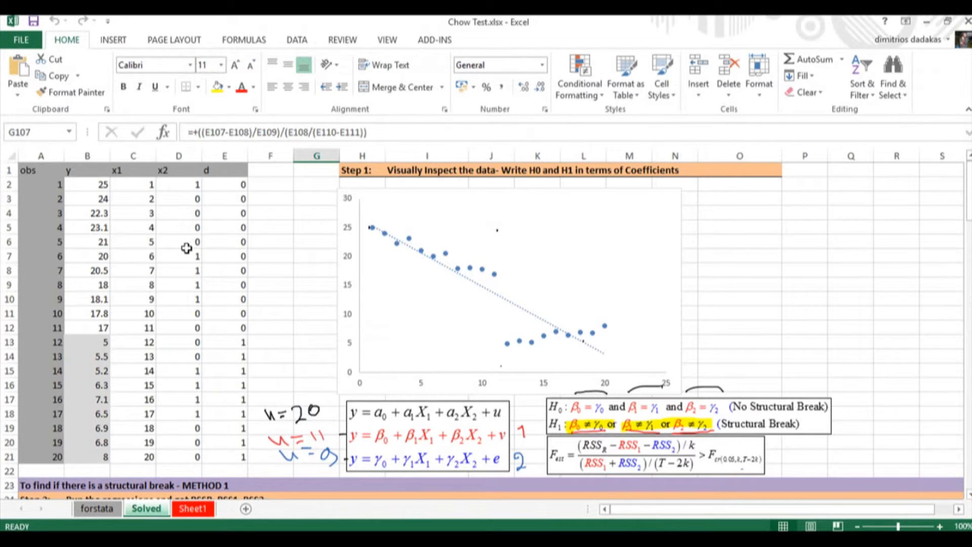
mouse_move(212, 243)
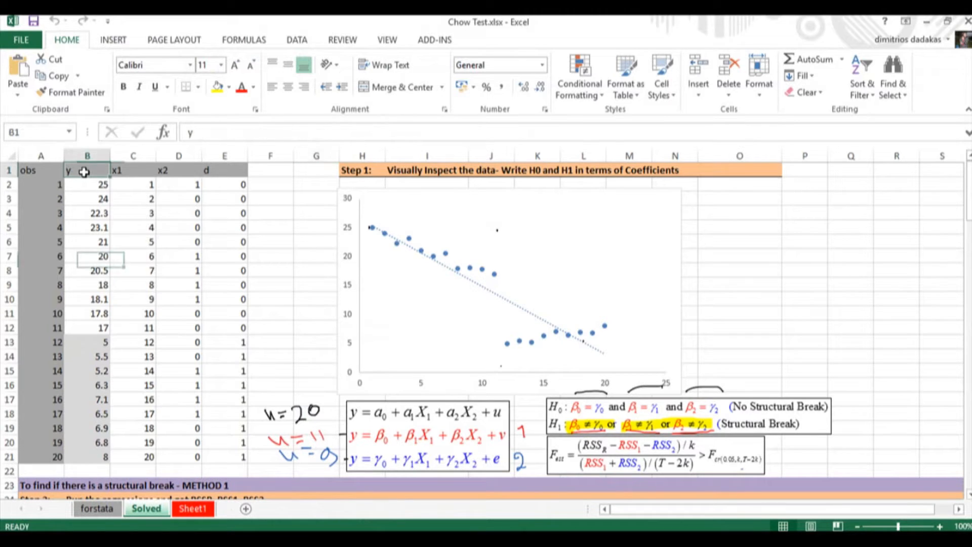
- Highlight the x1 and x2 columns in the data, then scroll down to the program code
drag(87, 170, 87, 456)
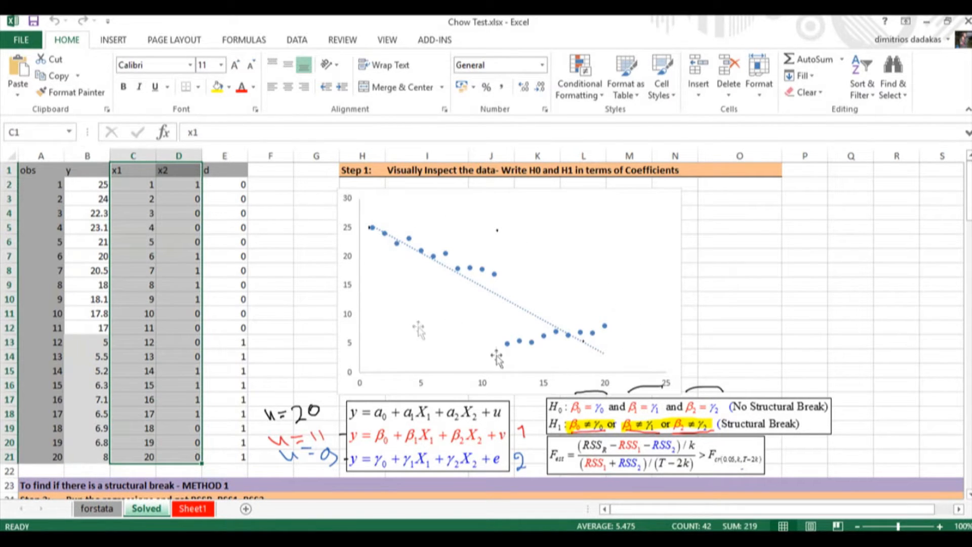
click(790, 326)
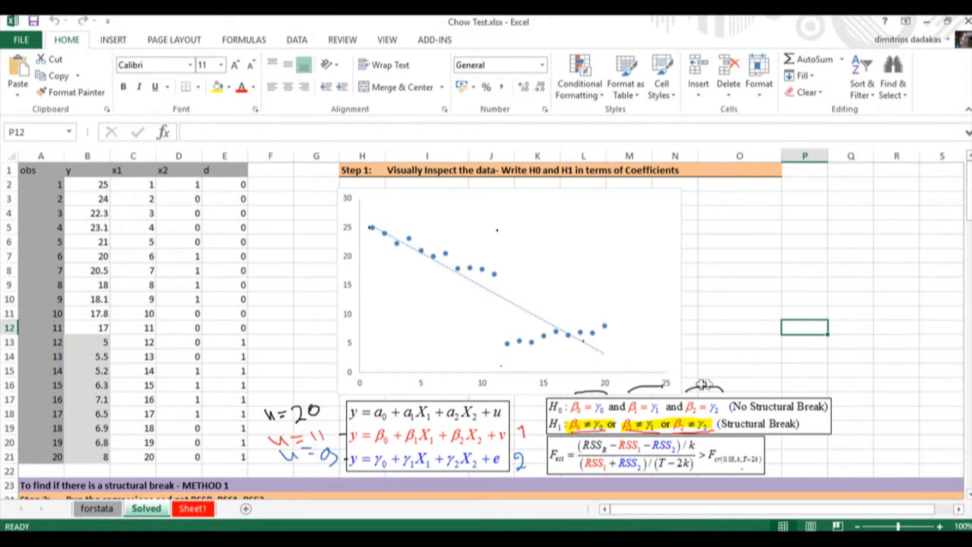
mouse_move(615, 463)
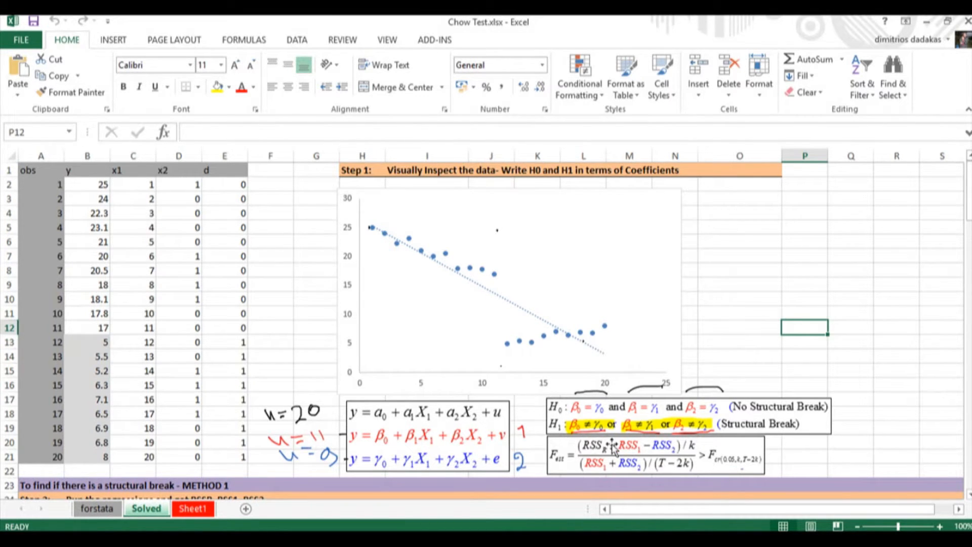
mouse_move(499, 363)
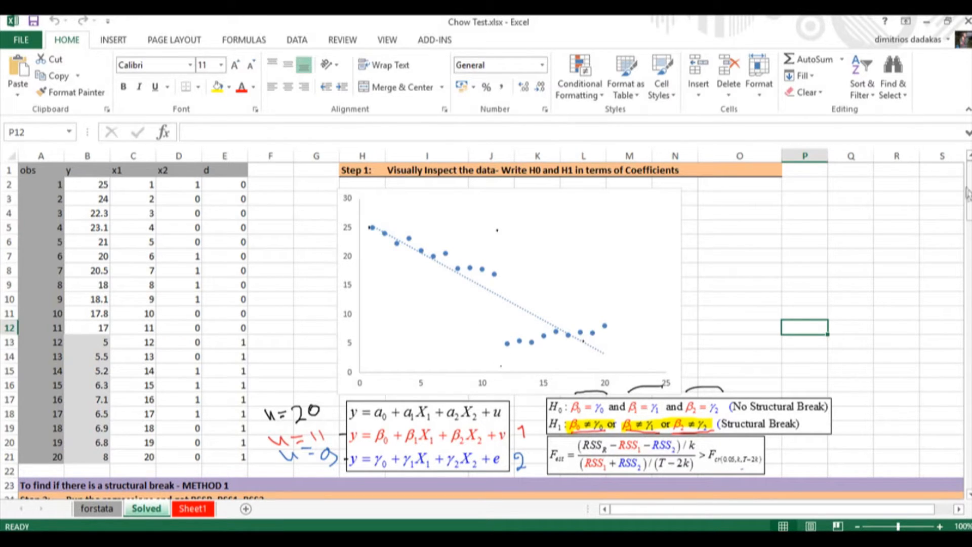
scroll(down, 3)
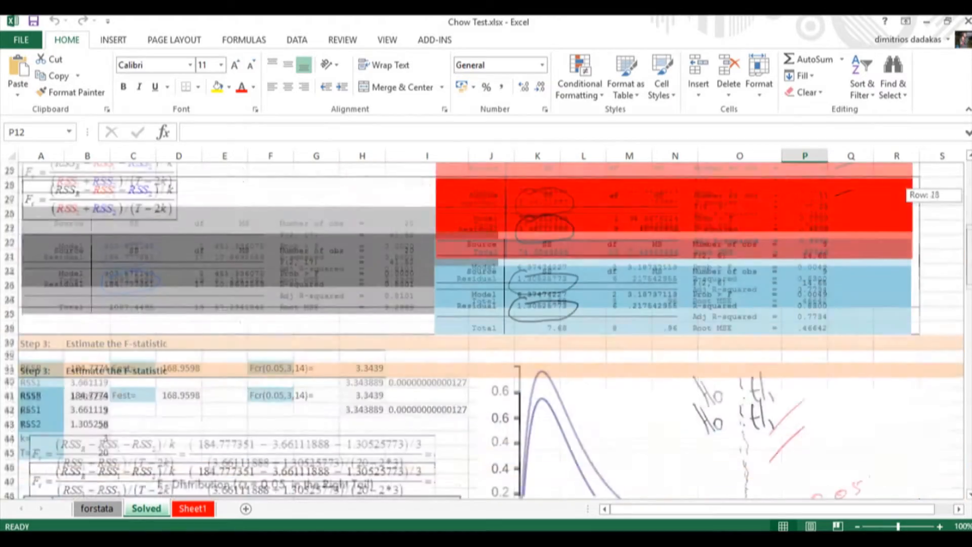
scroll(down, 3)
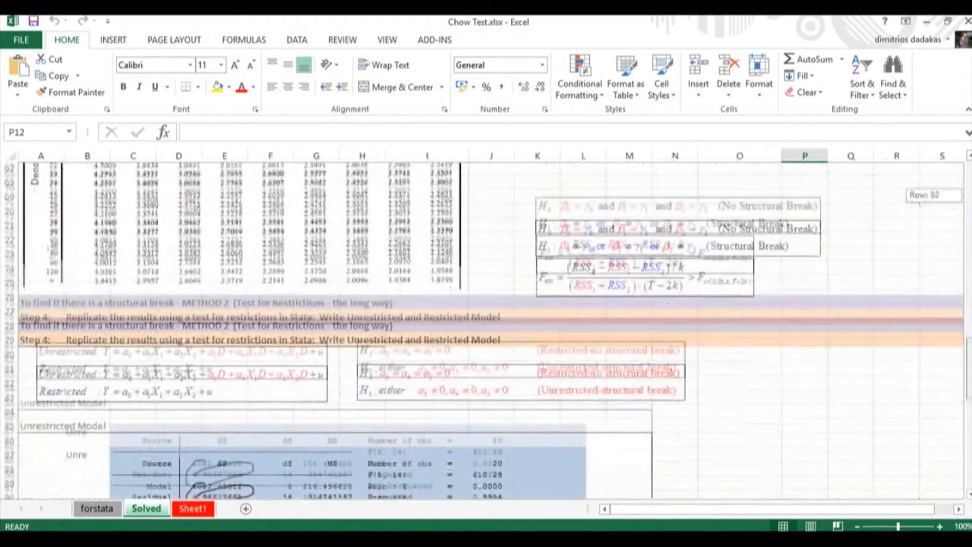
scroll(down, 3)
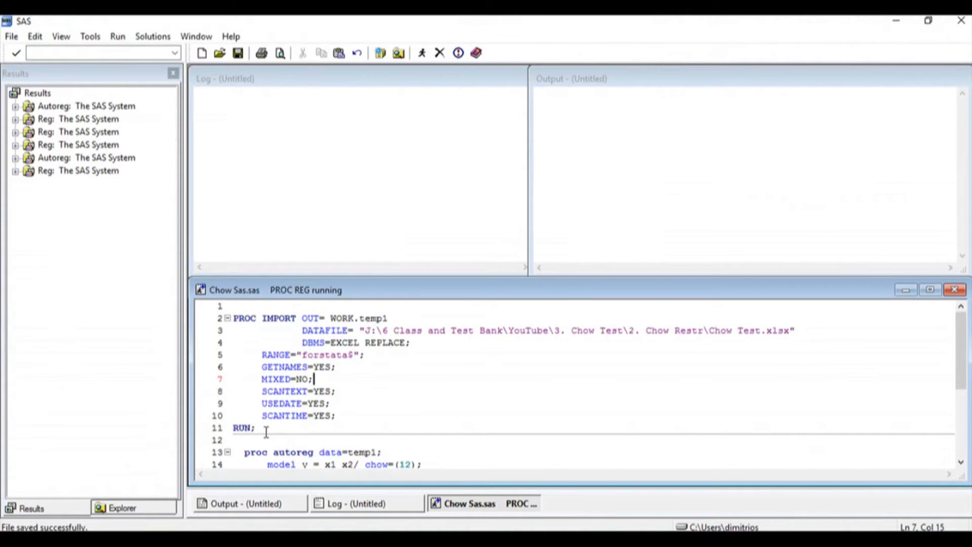
- Review the PROC IMPORT block, launch File > Import Data and cancel the wizard
drag(234, 318, 255, 427)
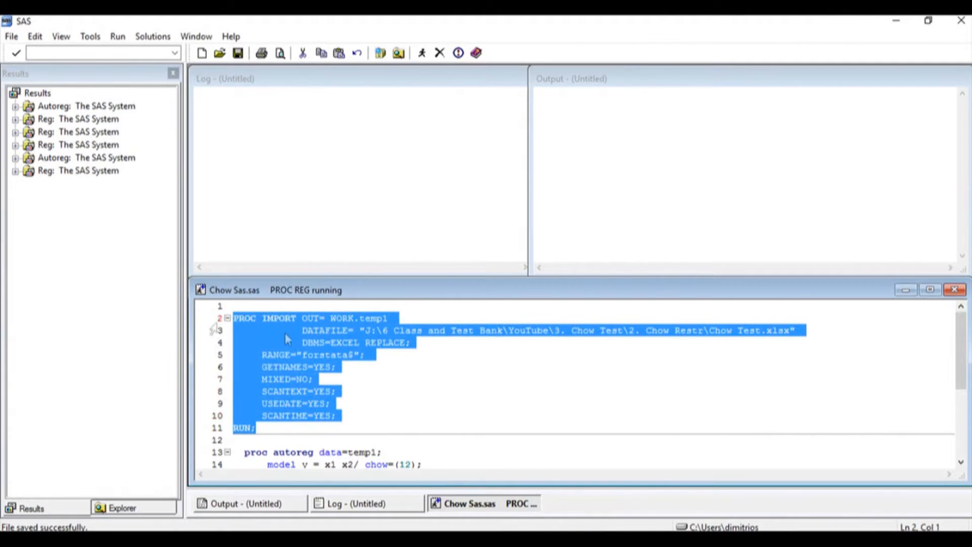
click(291, 330)
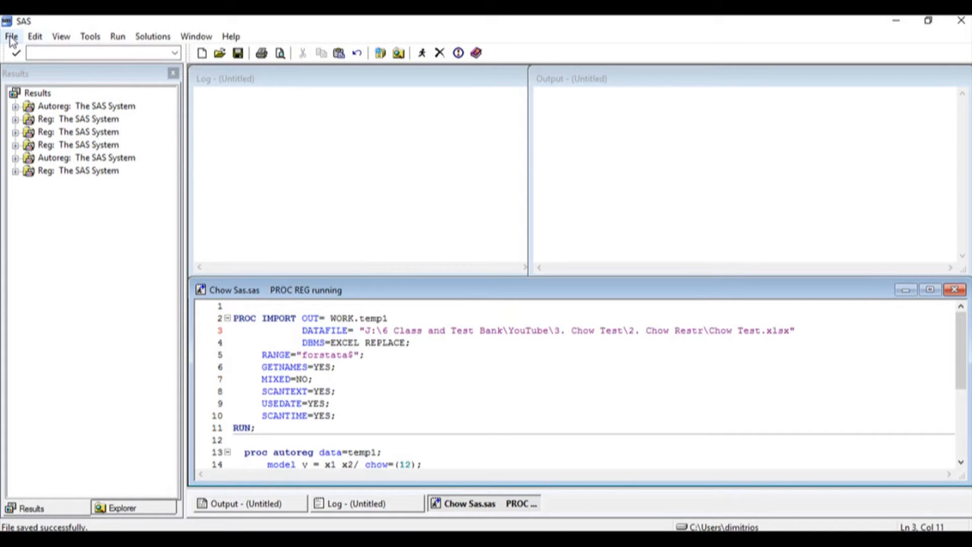
click(12, 36)
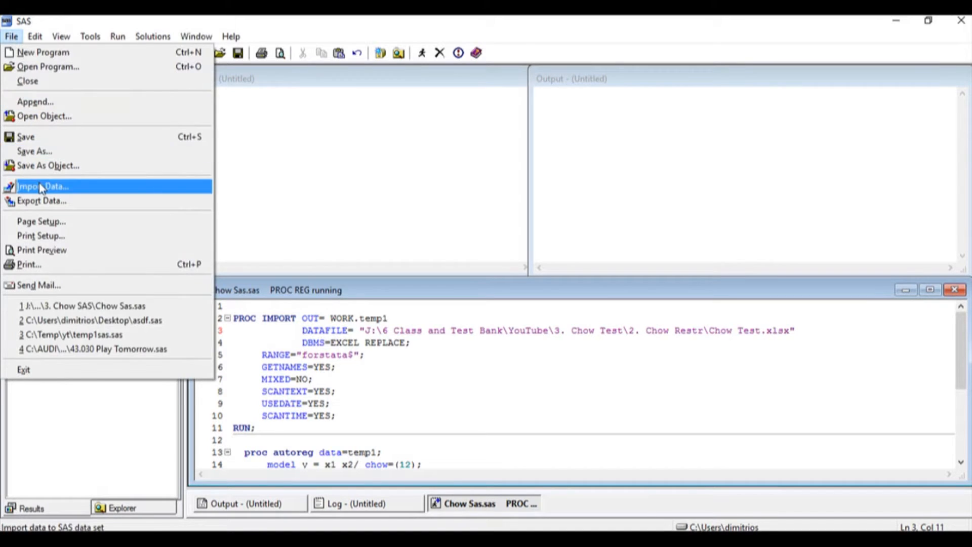
click(40, 186)
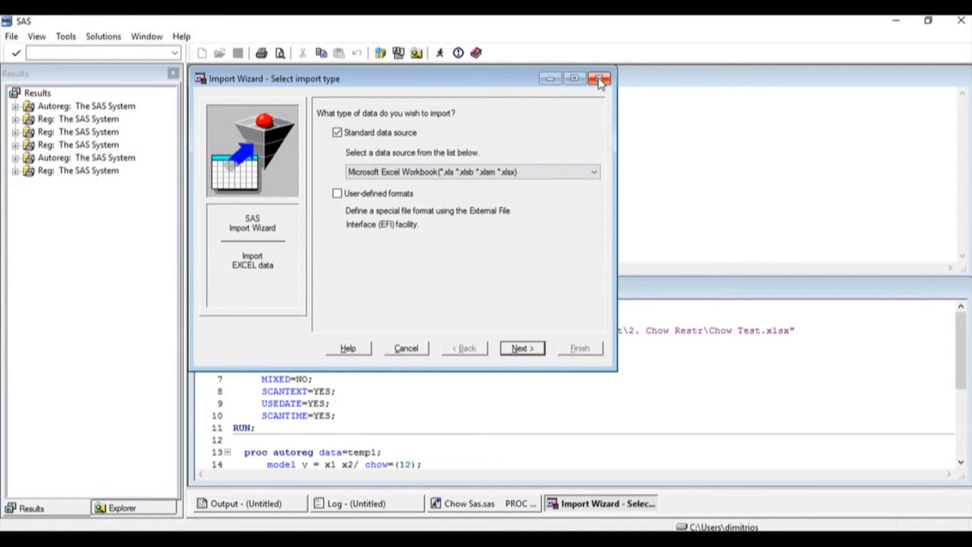
click(598, 78)
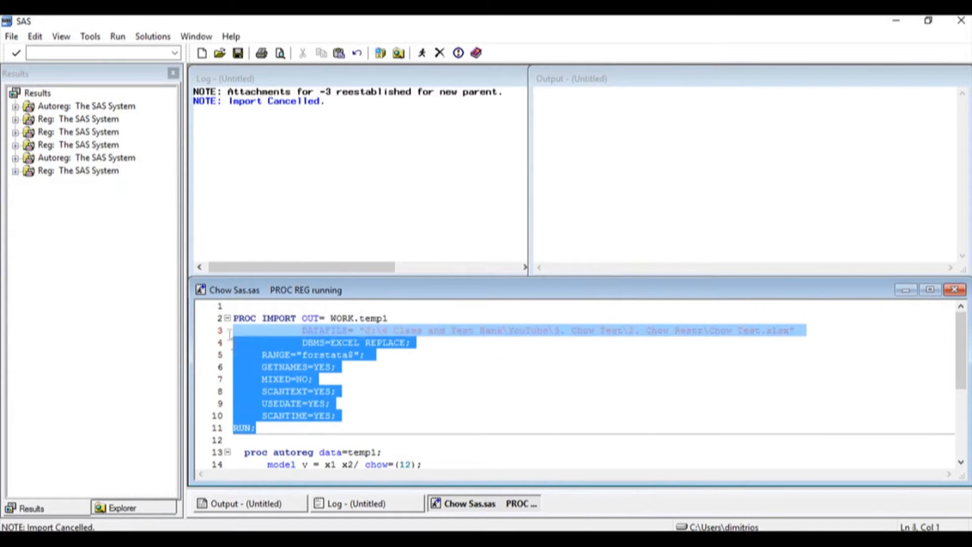
- Submit the selected PROC IMPORT code to create WORK.TEMP1 with 20 observations
right_click(270, 326)
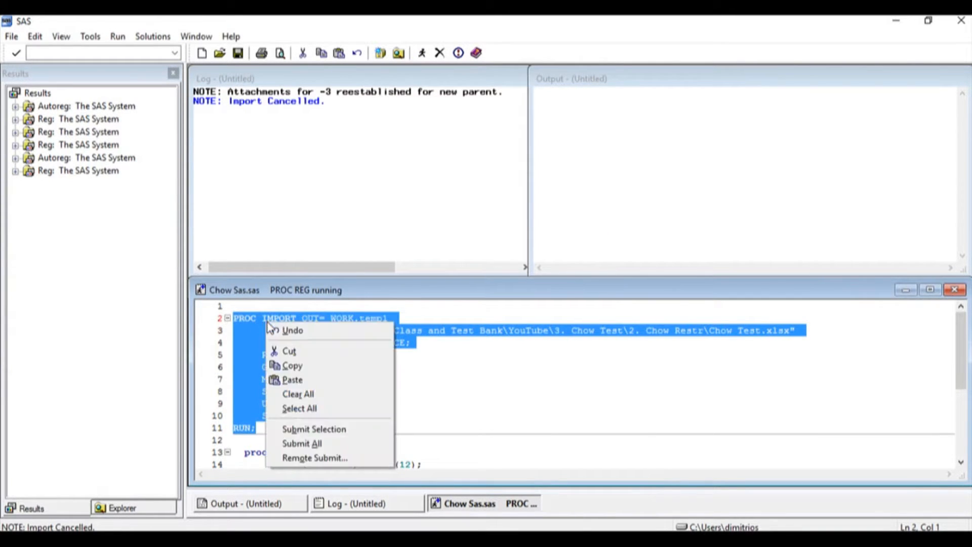
click(314, 429)
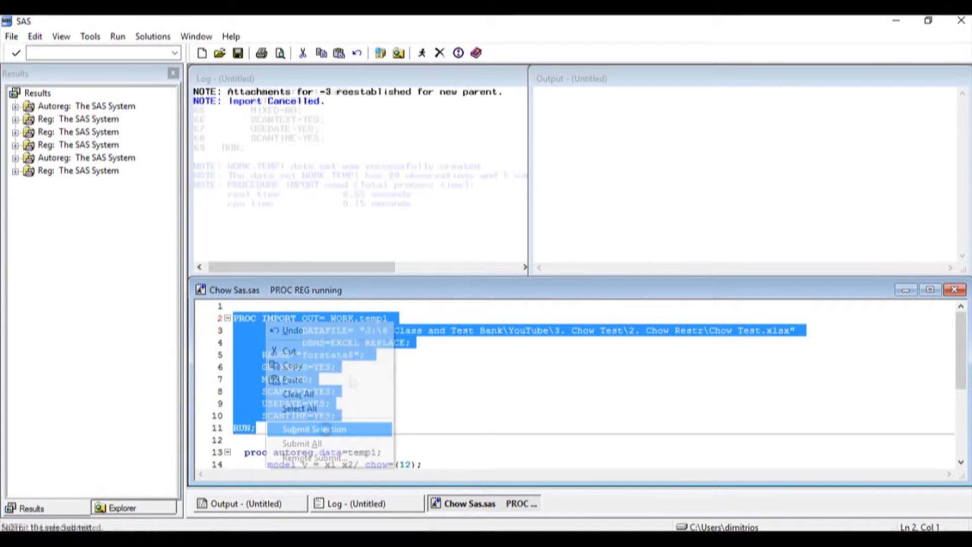
click(307, 429)
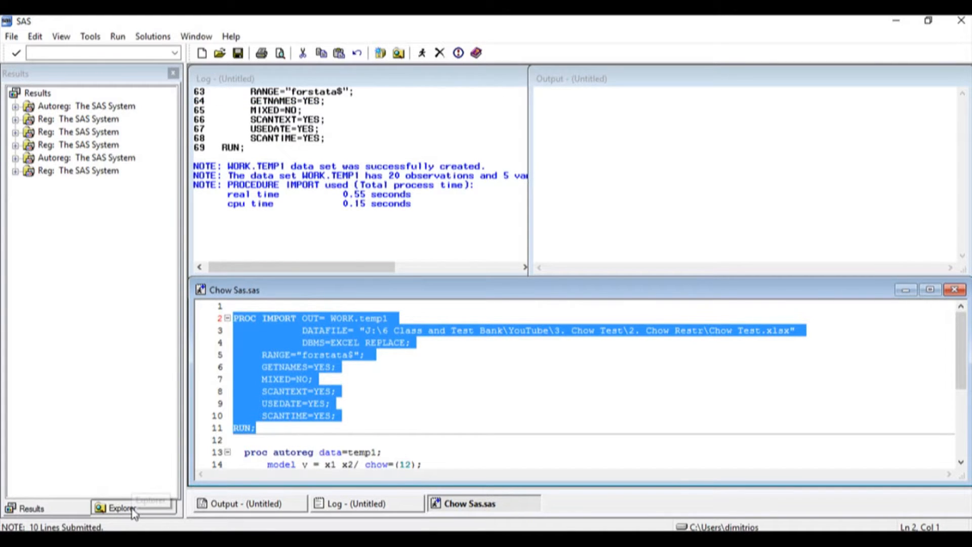
- Show the Work library in Explorer, listing Sasgopt and Temp1
click(117, 508)
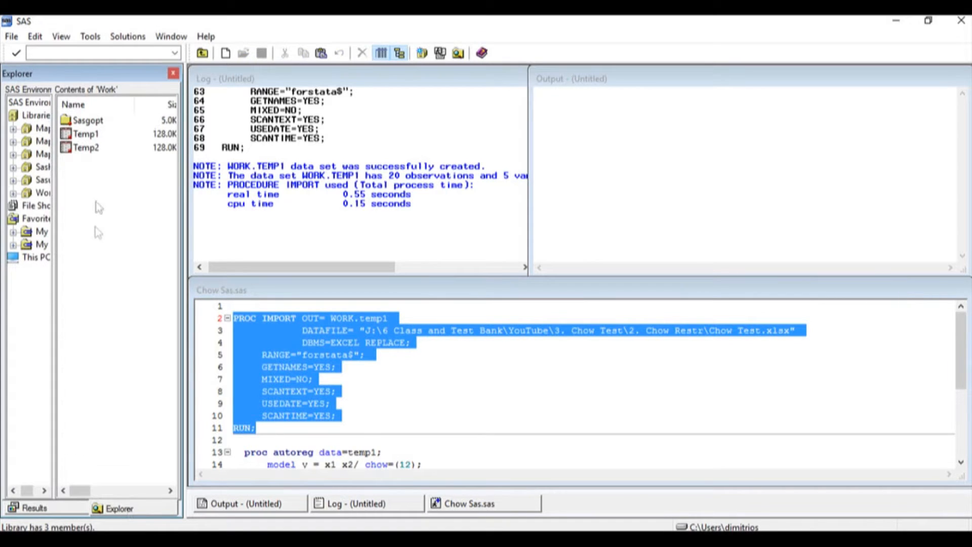
click(81, 148)
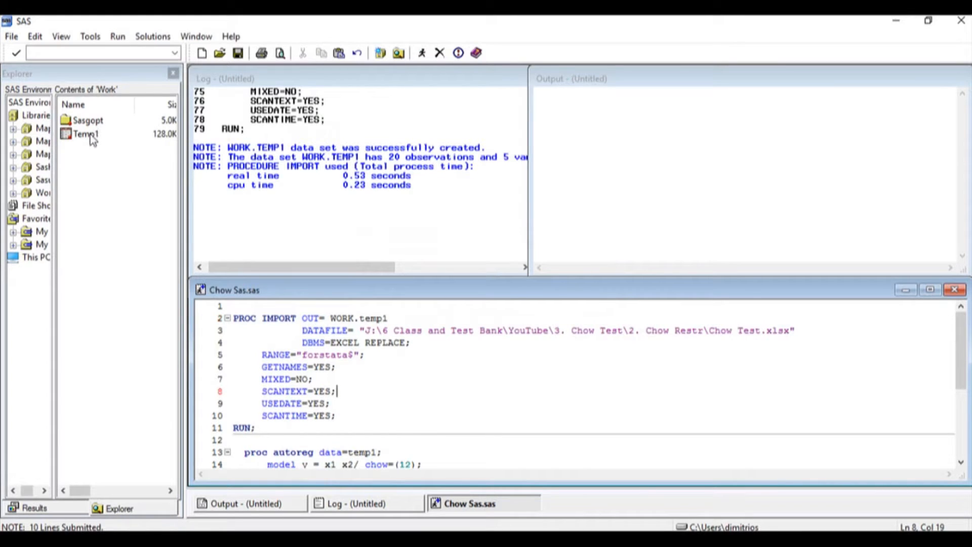
mouse_move(103, 147)
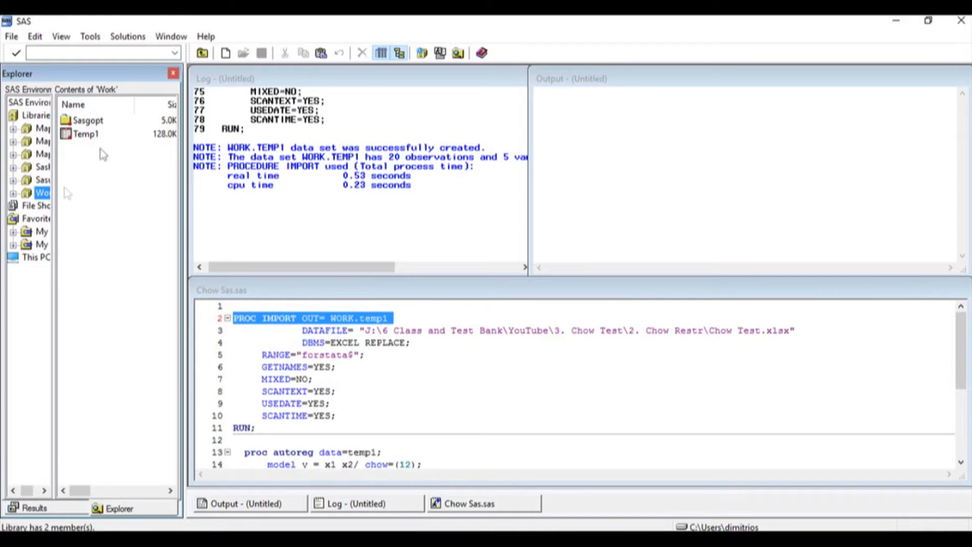
double_click(85, 134)
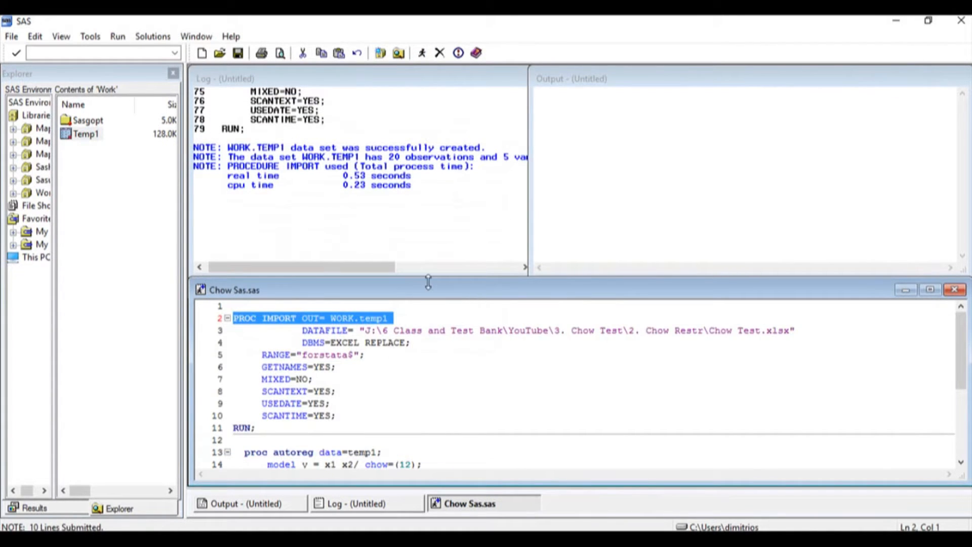
scroll(down, 3)
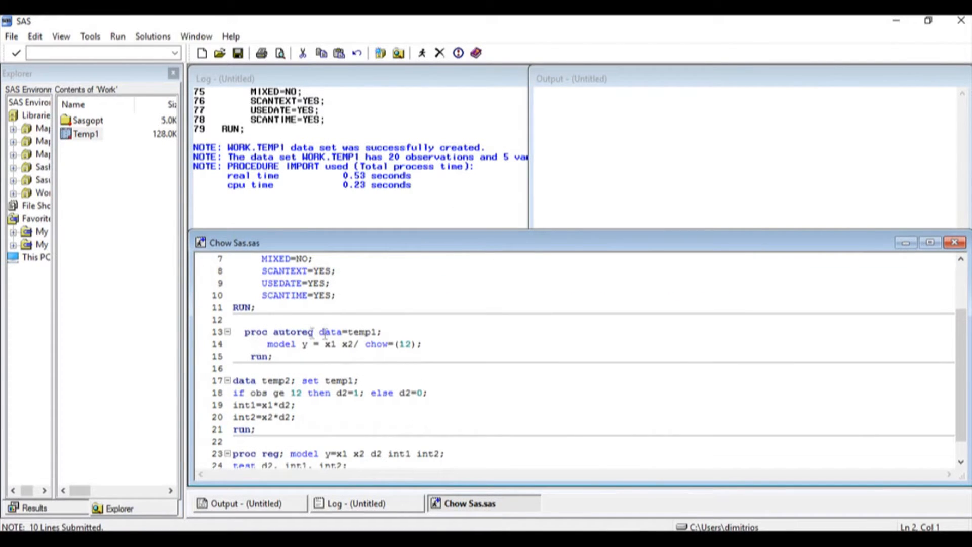
double_click(276, 331)
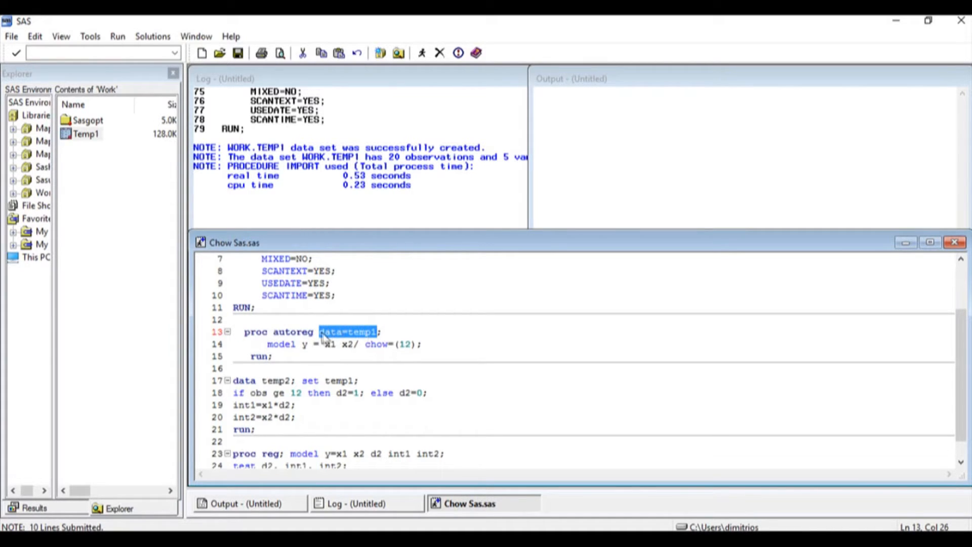
click(324, 331)
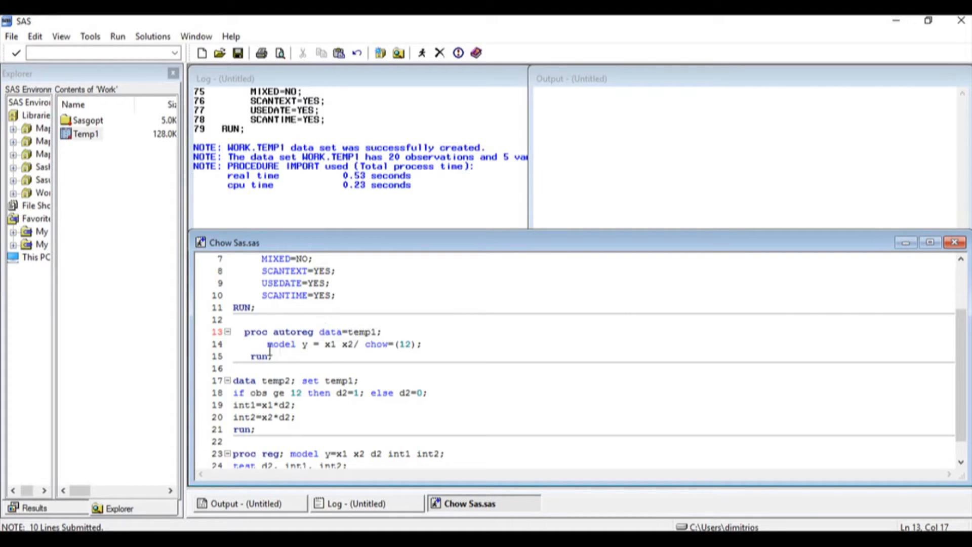
click(303, 345)
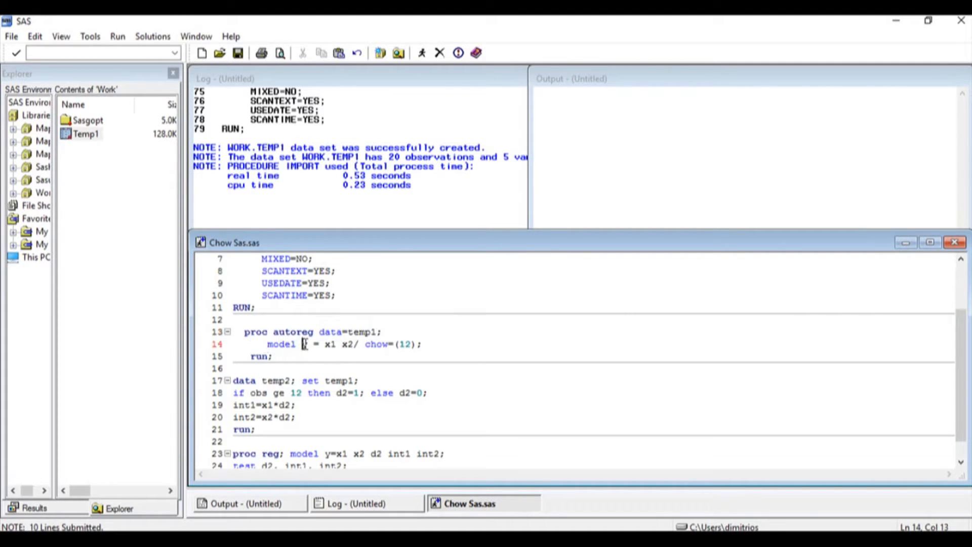
drag(322, 344, 353, 345)
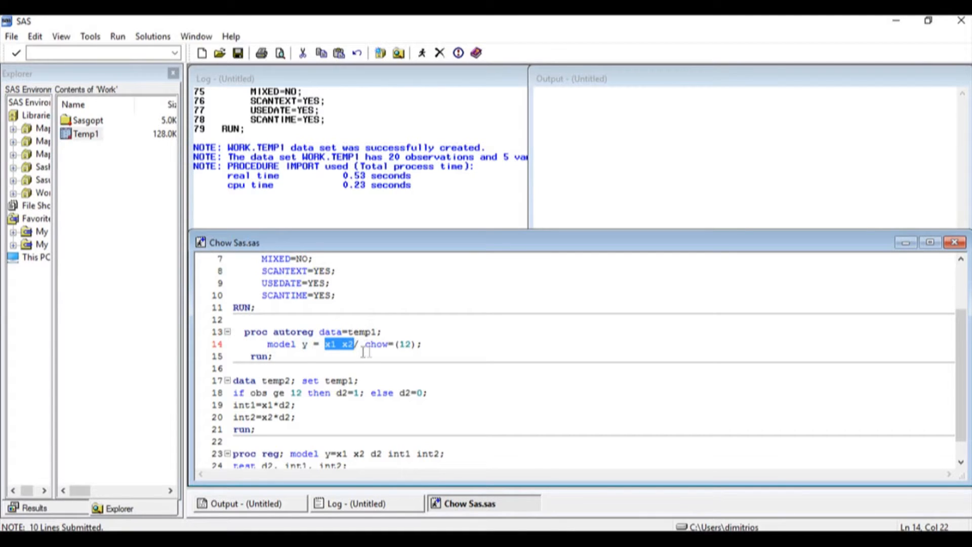
click(362, 344)
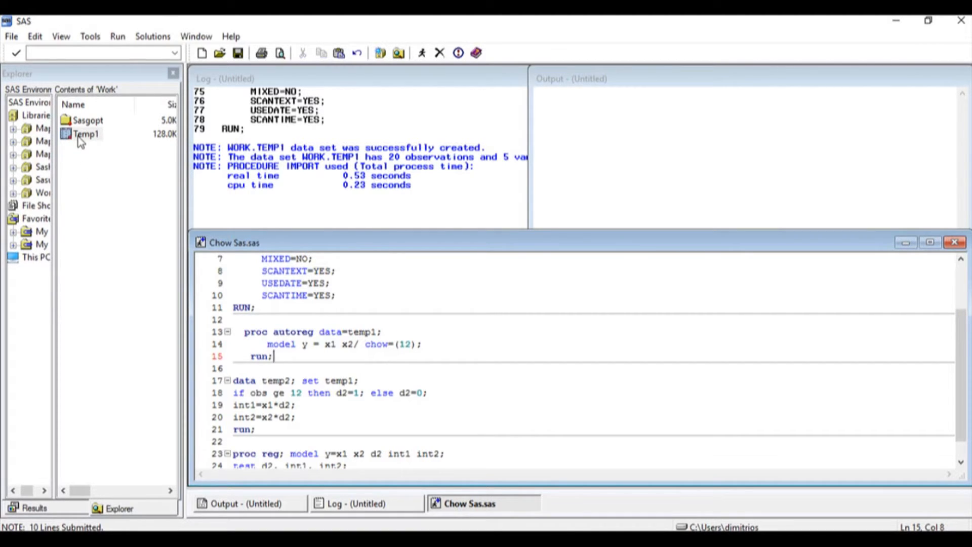
- View Temp1 in VIEWTABLE and check that d equals 1 from observation 12 onward
double_click(81, 133)
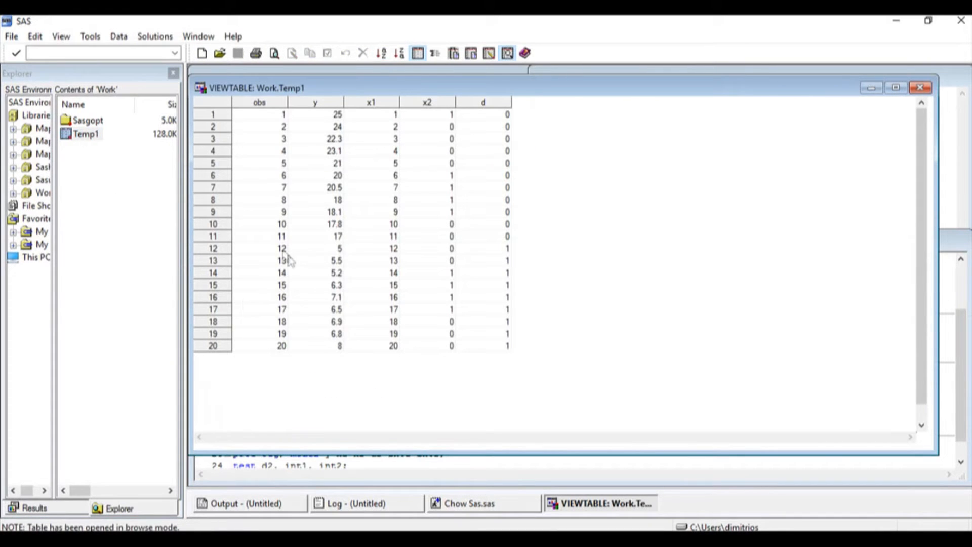
drag(281, 248, 281, 333)
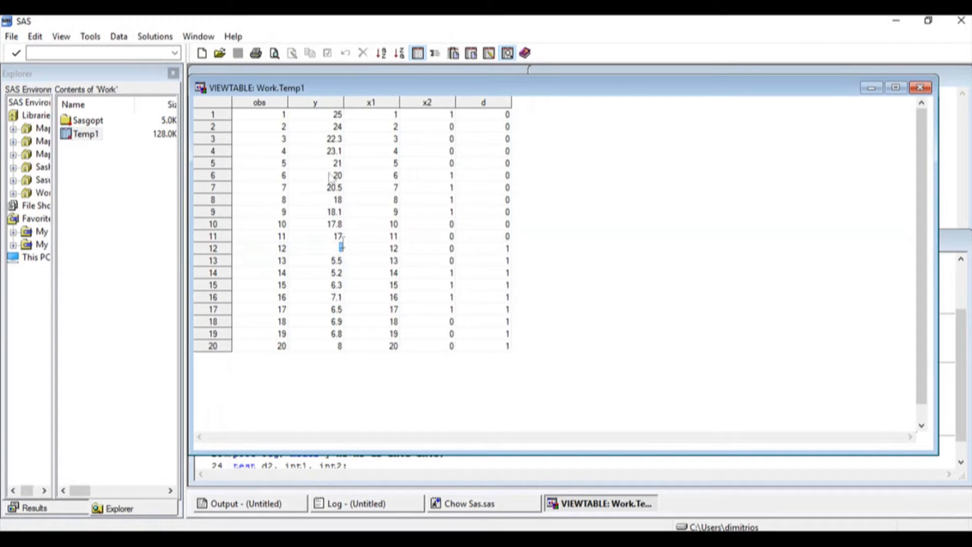
drag(337, 113, 337, 212)
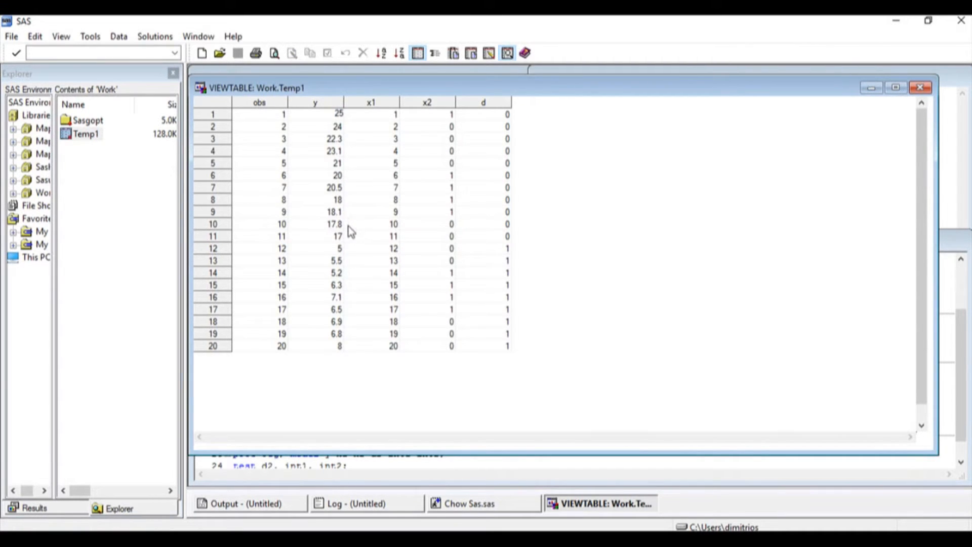
mouse_move(323, 203)
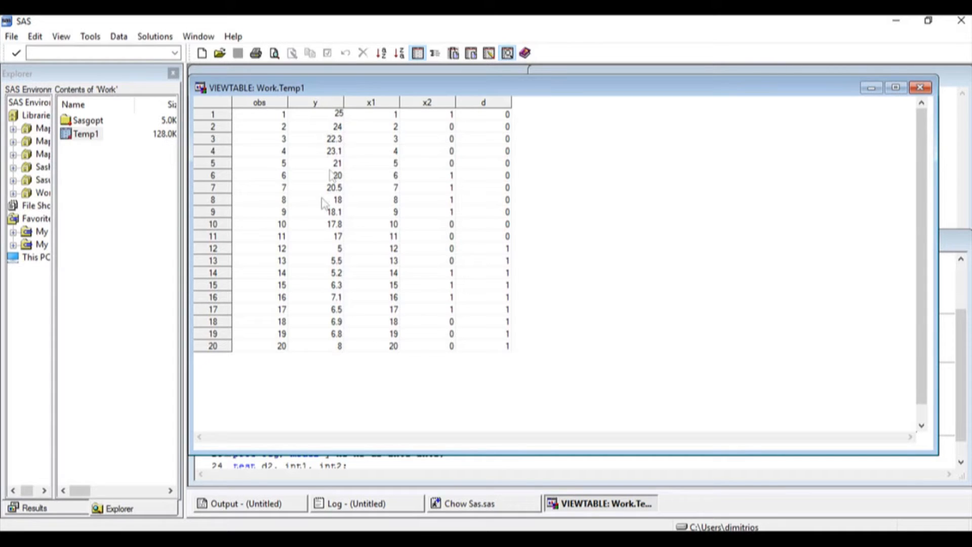
mouse_move(365, 243)
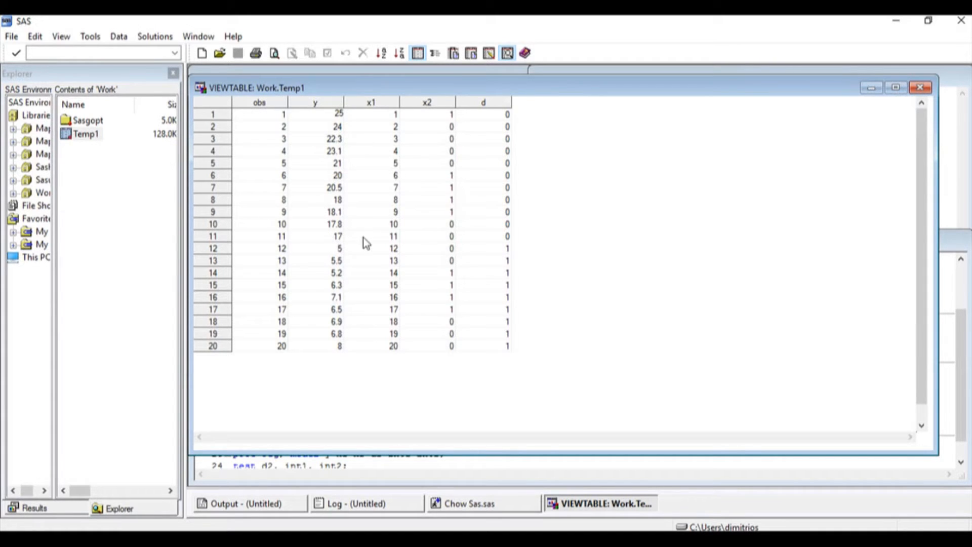
mouse_move(350, 255)
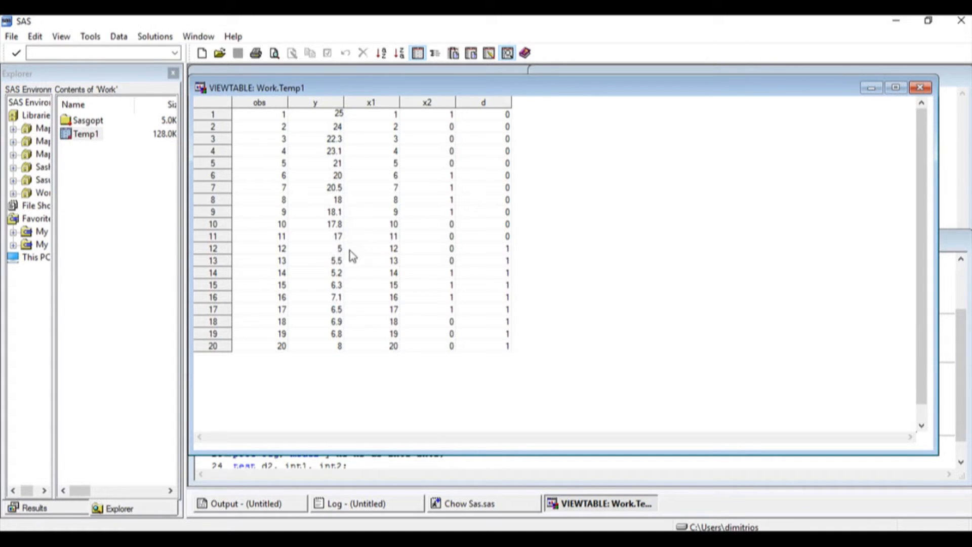
mouse_move(815, 102)
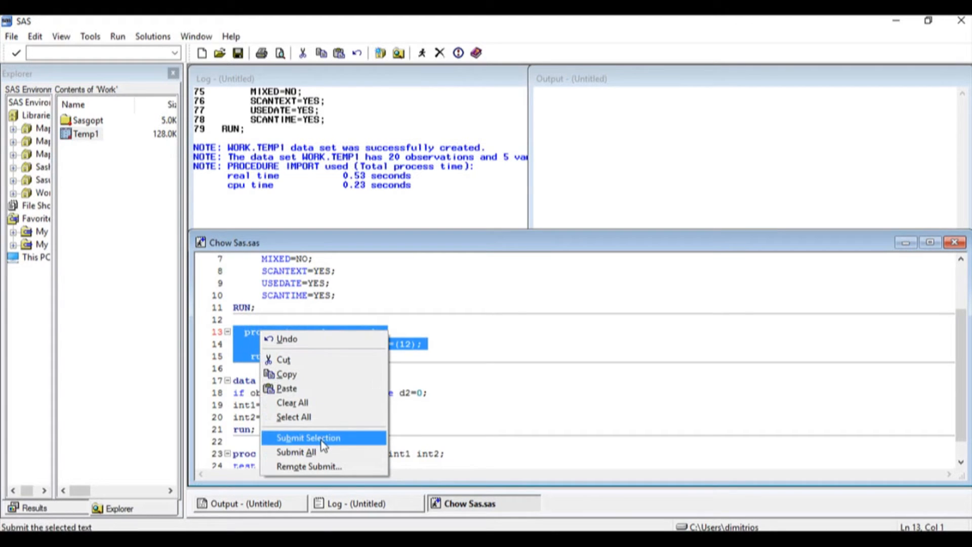
- Submit the PROC AUTOREG Chow test, giving break point 12 with F = 168.96
click(308, 437)
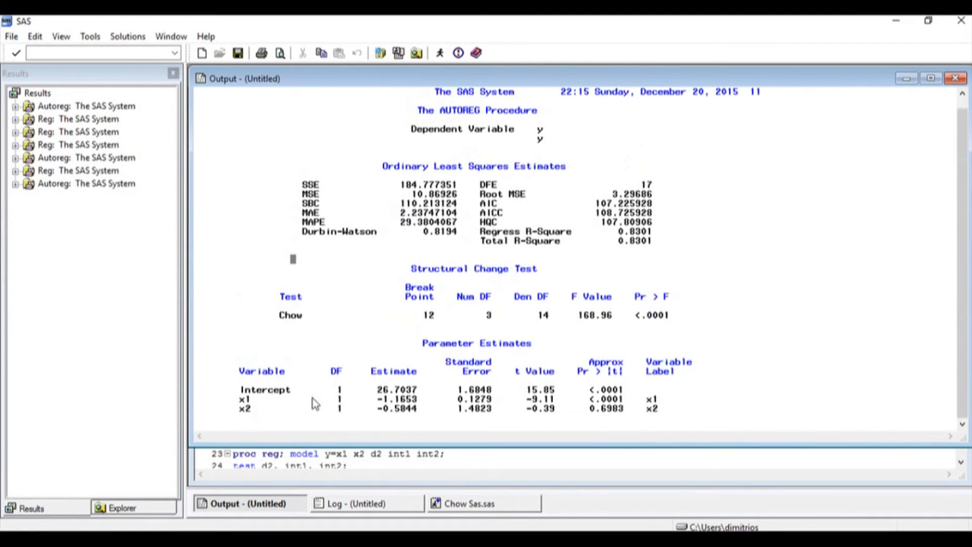
mouse_move(506, 311)
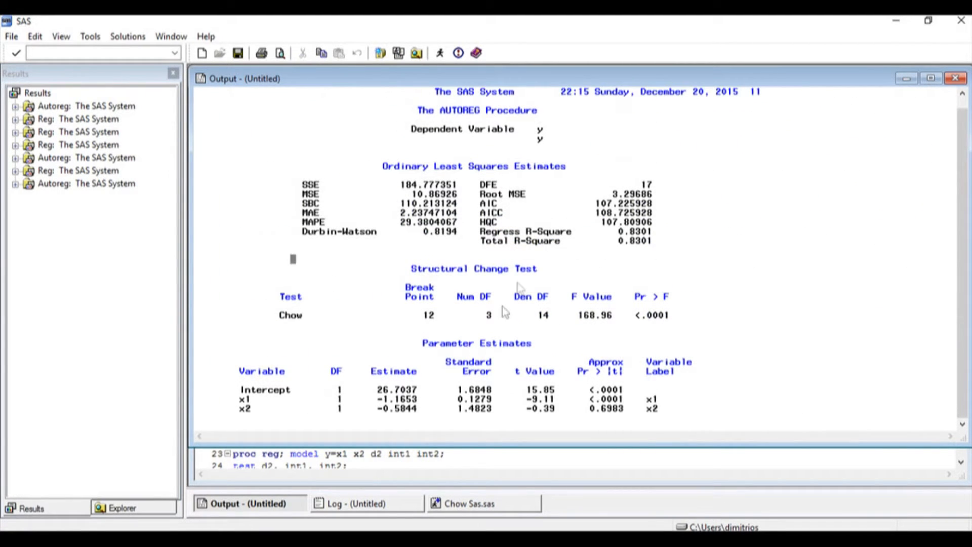
mouse_move(386, 245)
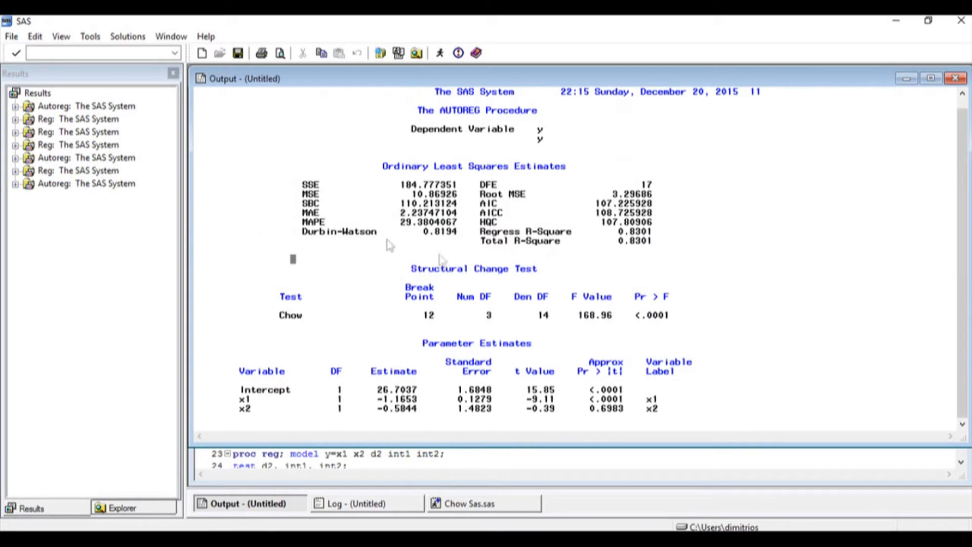
mouse_move(583, 326)
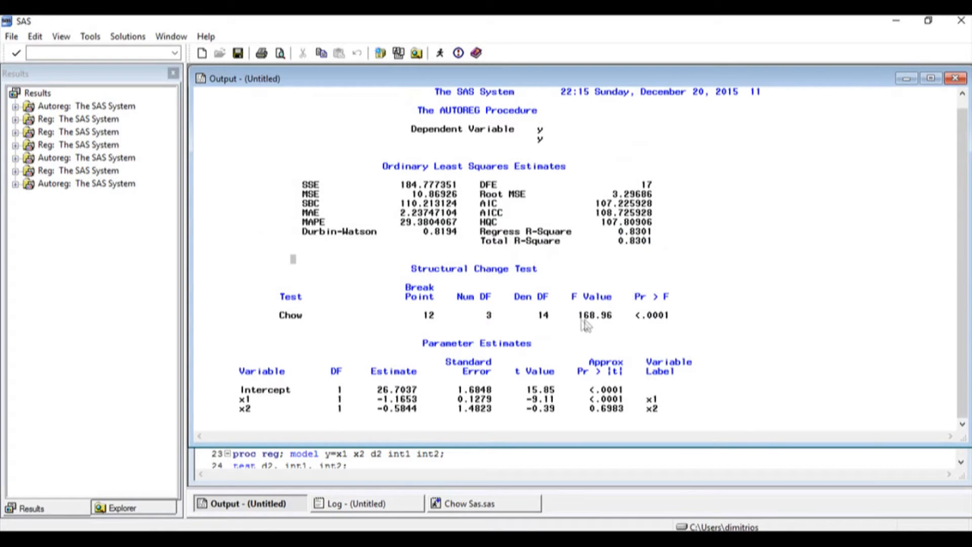
mouse_move(589, 330)
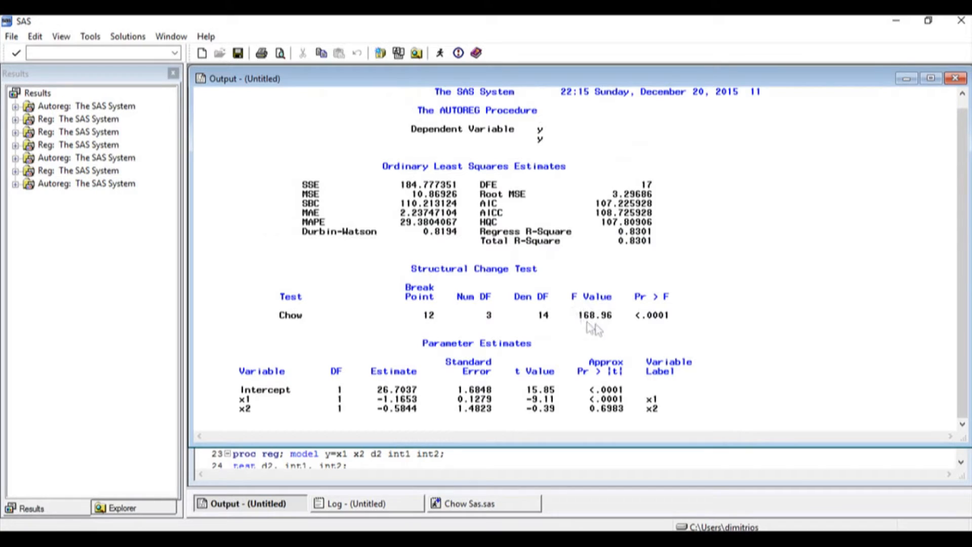
mouse_move(605, 328)
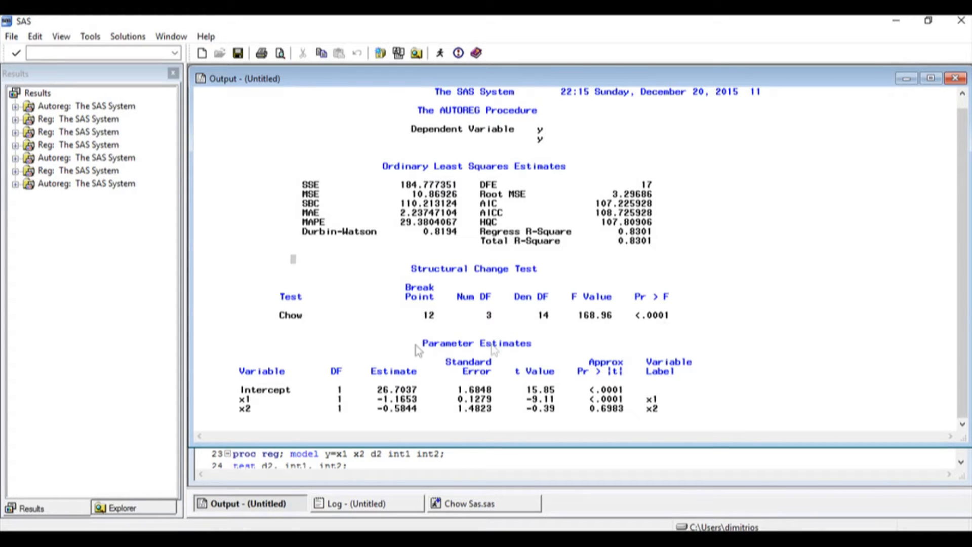
mouse_move(421, 357)
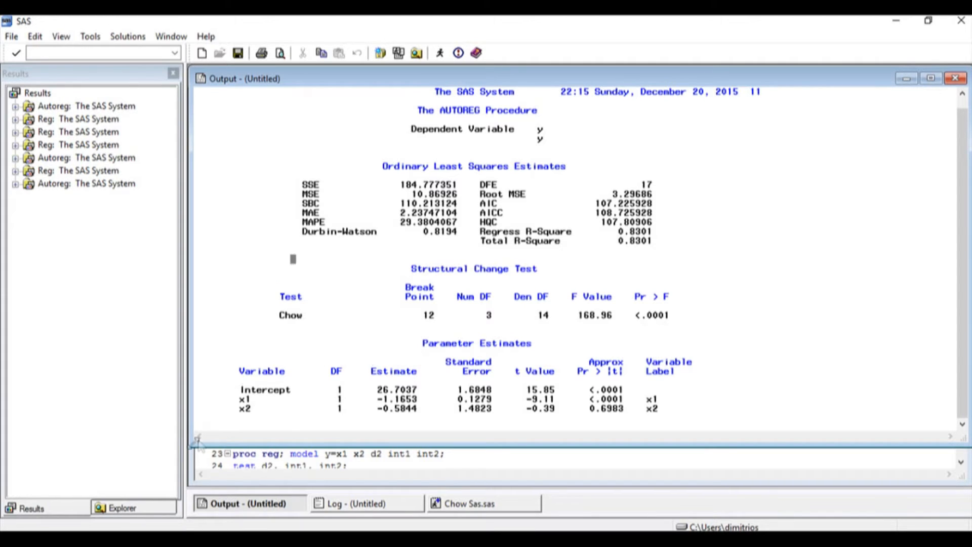
mouse_move(206, 457)
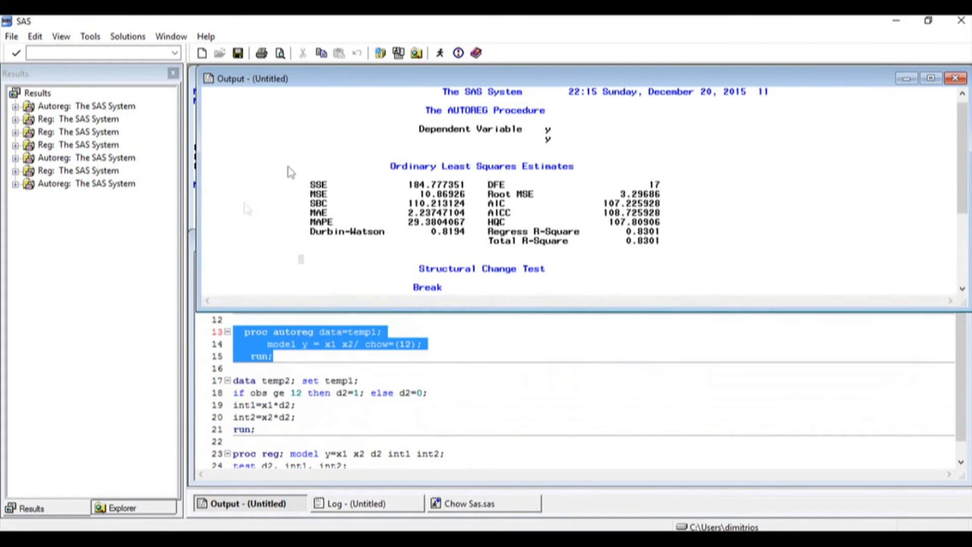
- Clear all results from the Output window via Edit > Clear All
click(34, 36)
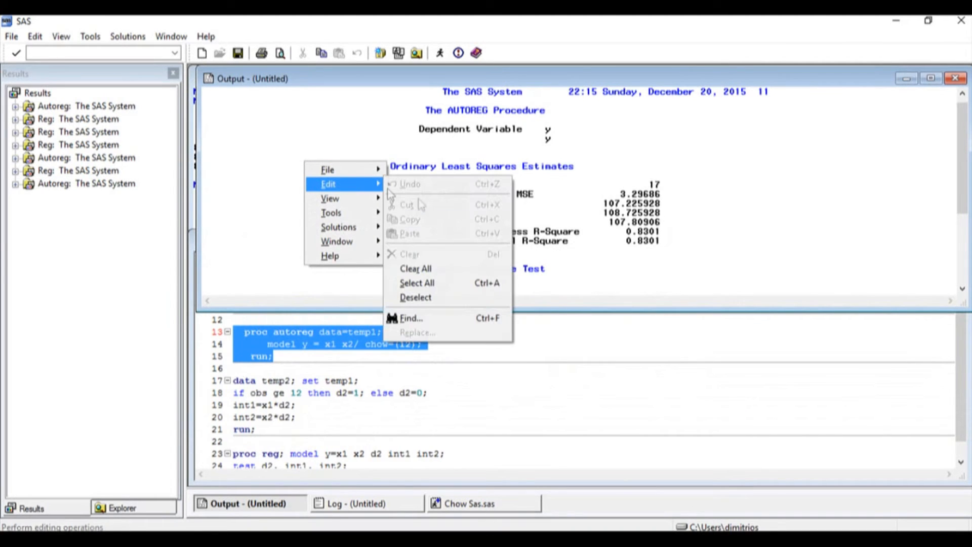
mouse_move(416, 268)
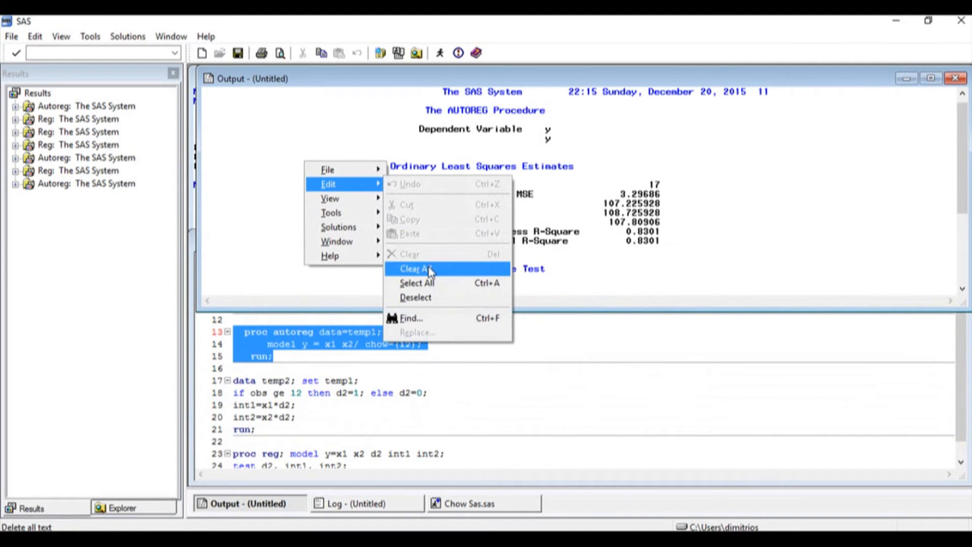
click(415, 268)
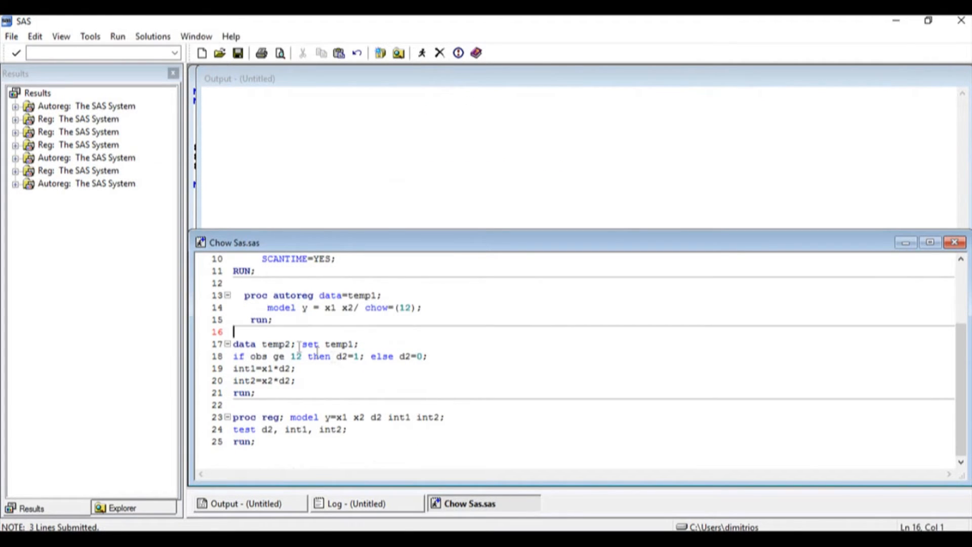
mouse_move(291, 346)
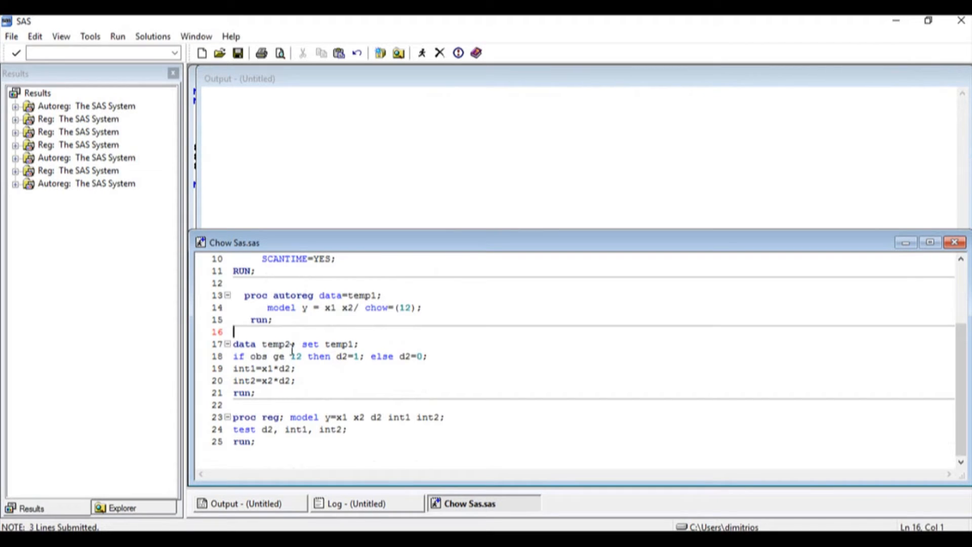
mouse_move(301, 363)
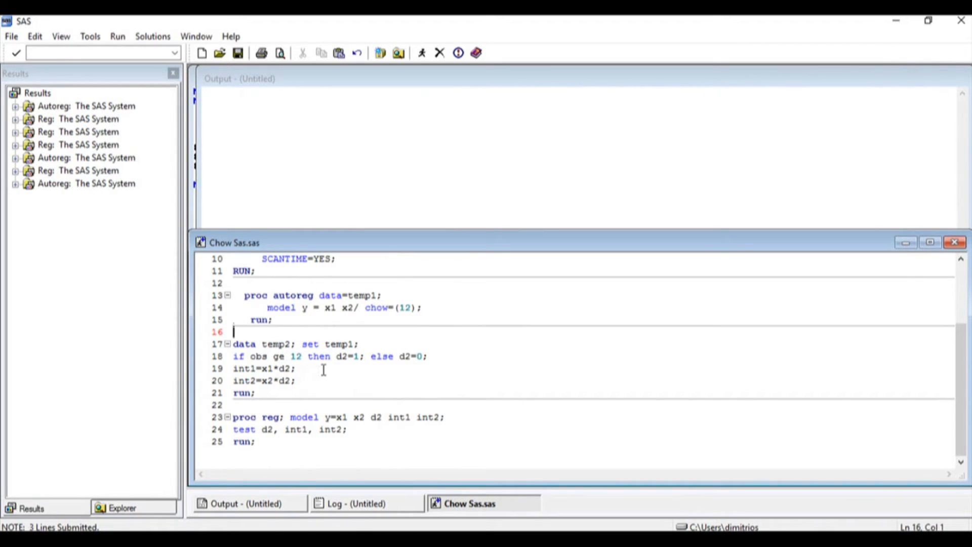
- Reopen Temp1 from the Work library and inspect observations 12–20
click(120, 508)
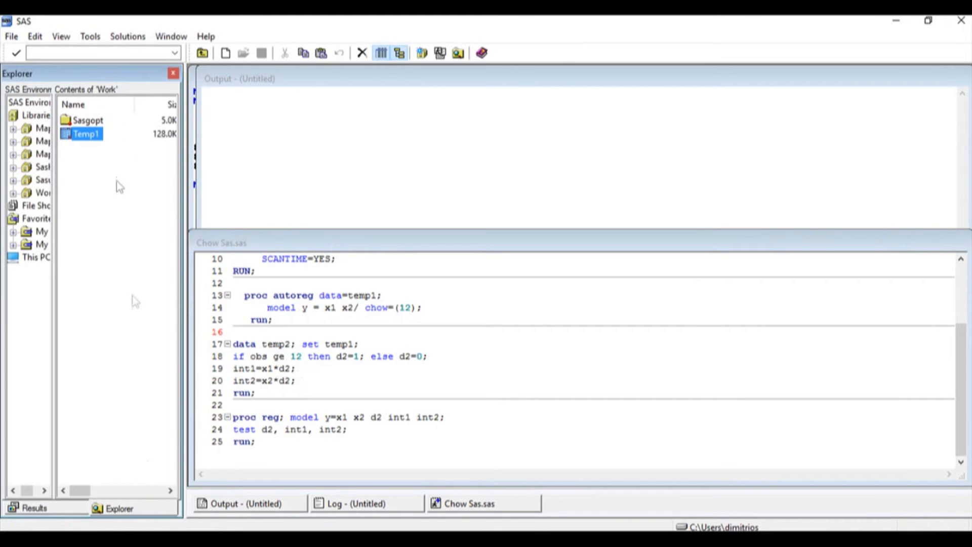
double_click(86, 133)
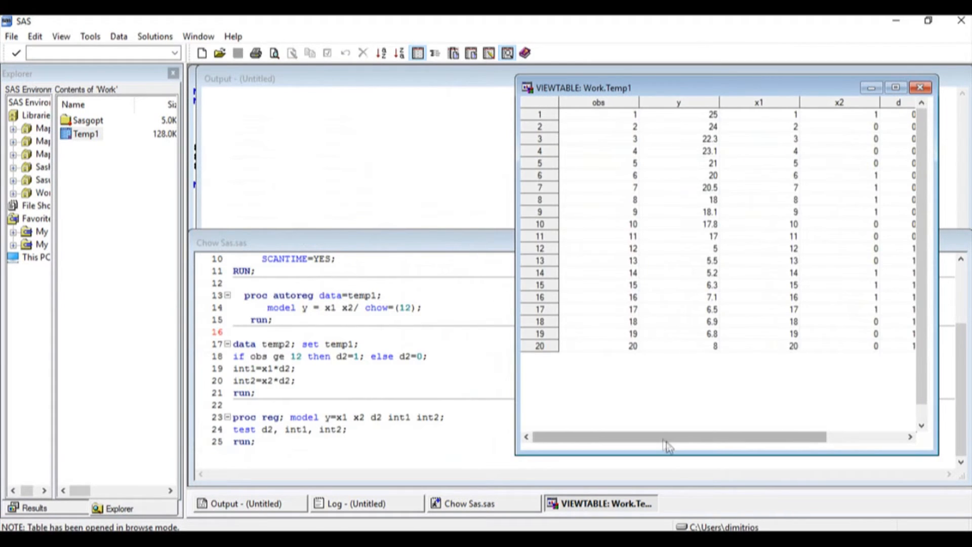
mouse_move(644, 257)
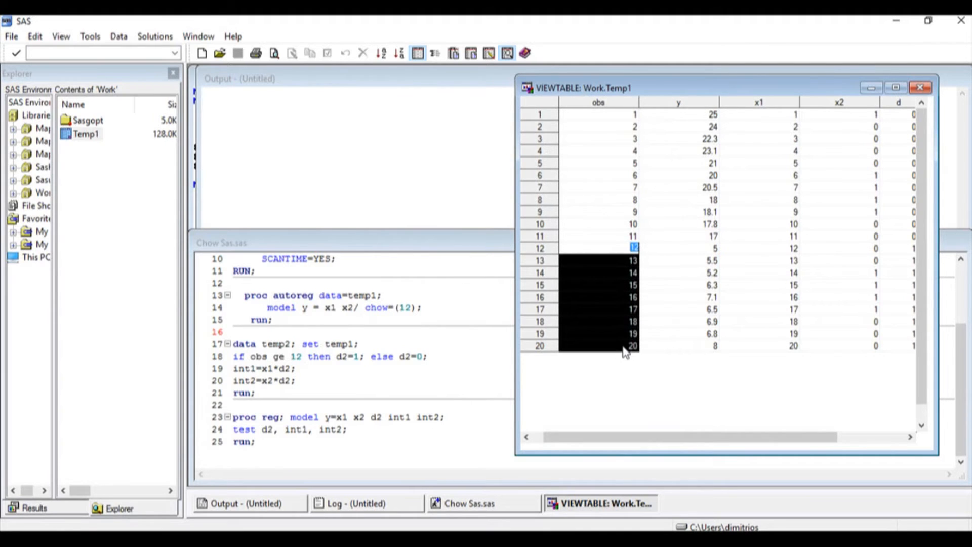
click(625, 349)
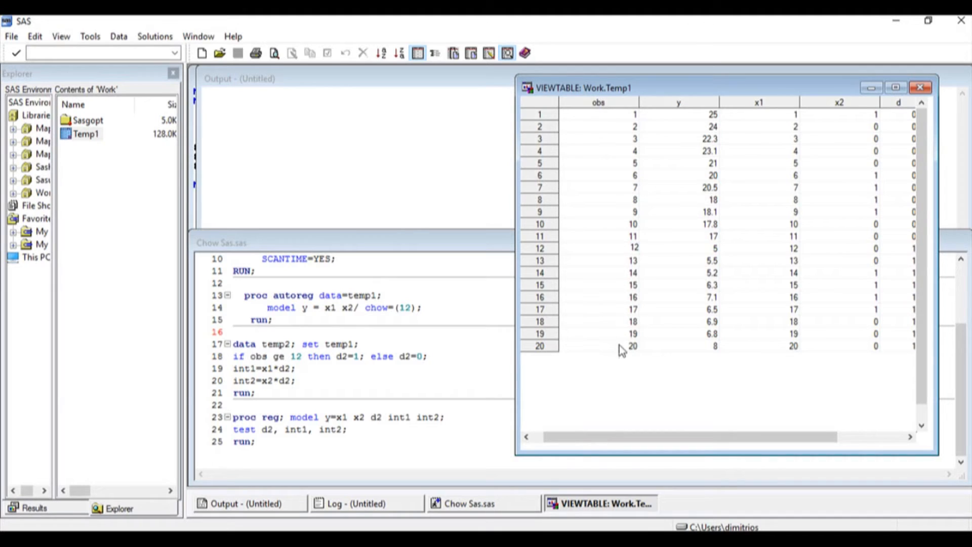
click(631, 345)
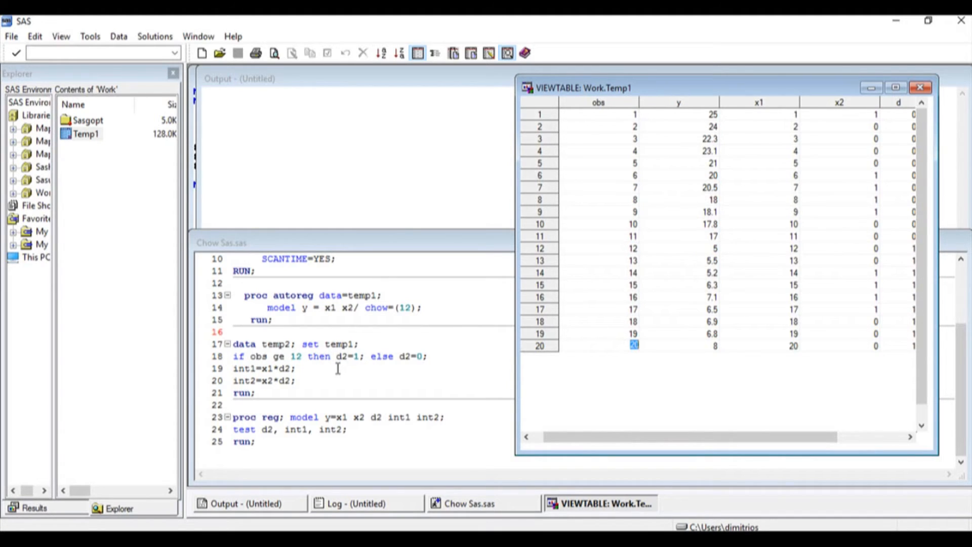
mouse_move(348, 369)
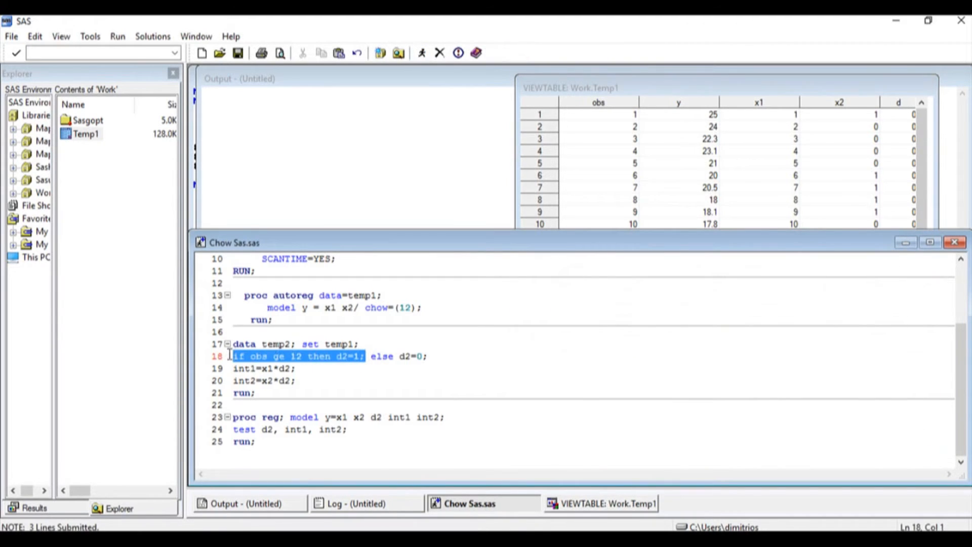
- View Temp2 from the Work library to check d2 is 1 from observation 12 onward
click(365, 357)
text(run;)
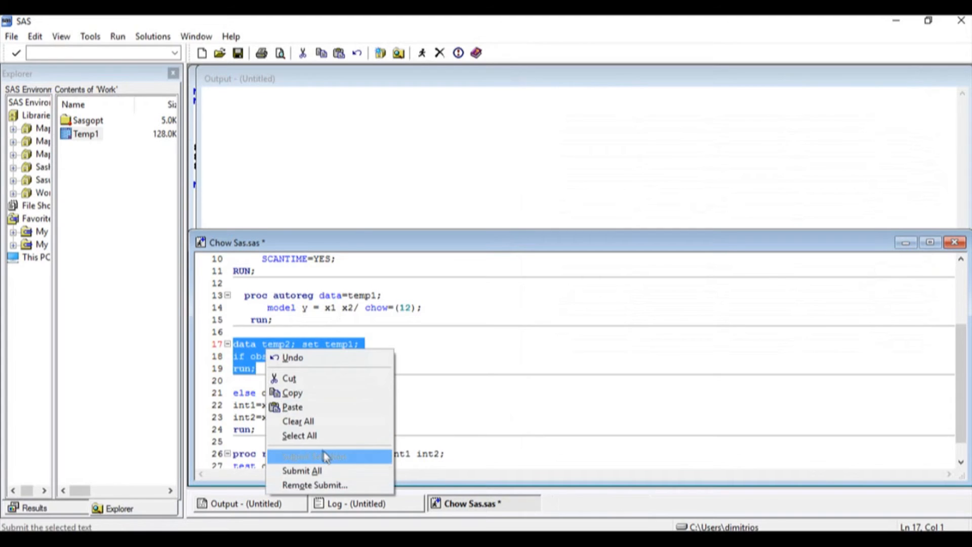
click(314, 457)
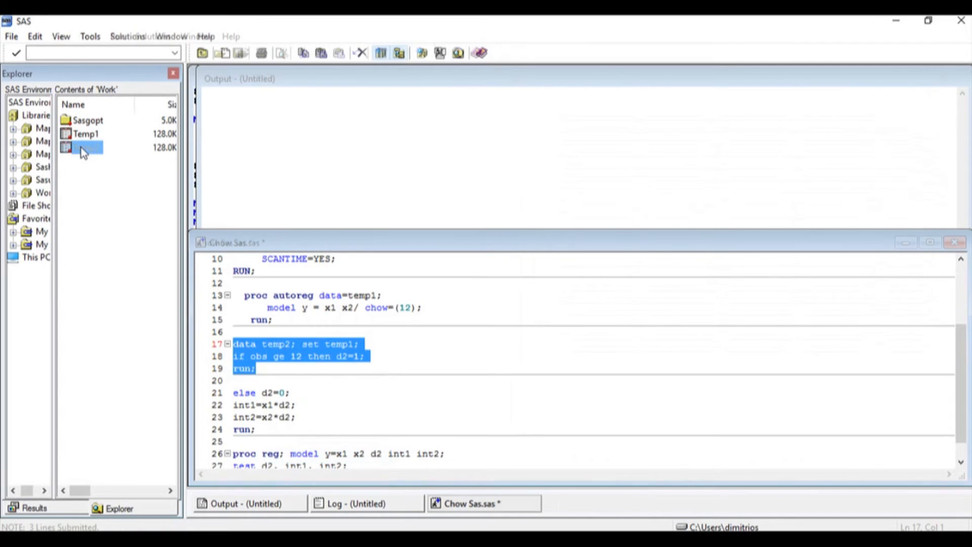
double_click(81, 148)
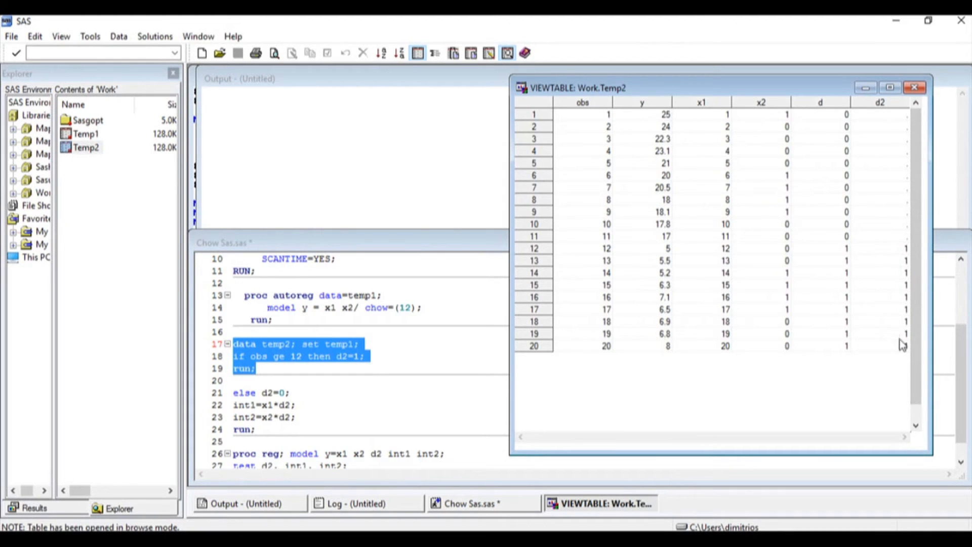
mouse_move(893, 118)
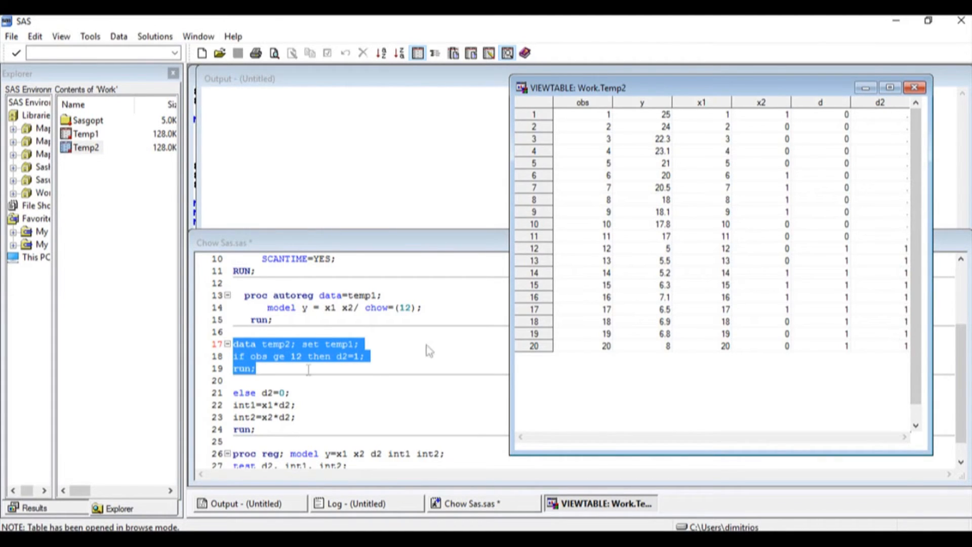
mouse_move(251, 375)
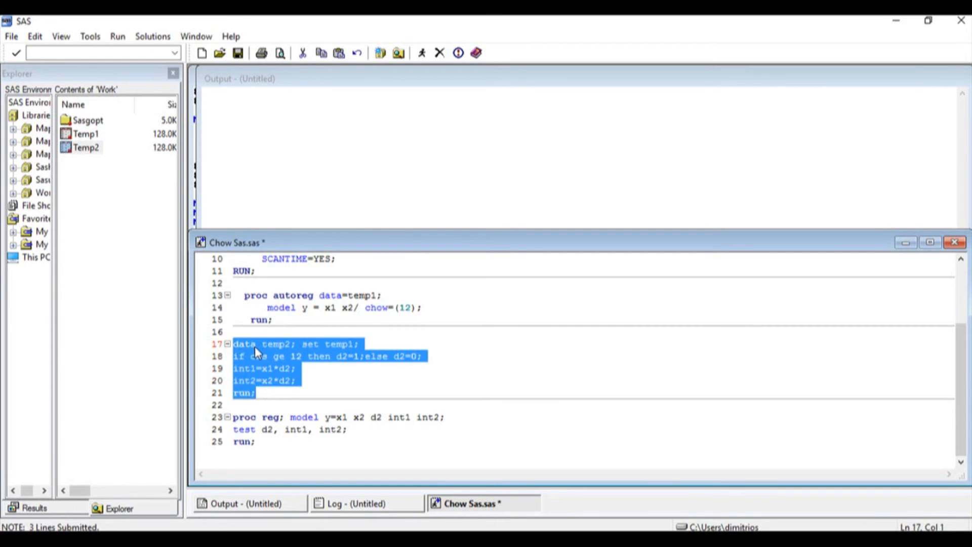
- Submit the full temp2 data step and view the new d2, int1 and int2 columns
right_click(256, 351)
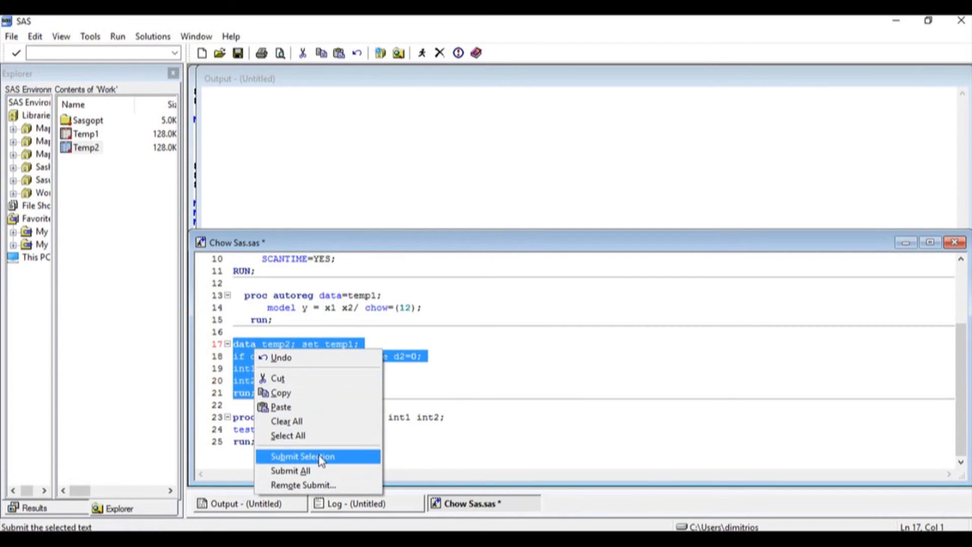
click(302, 455)
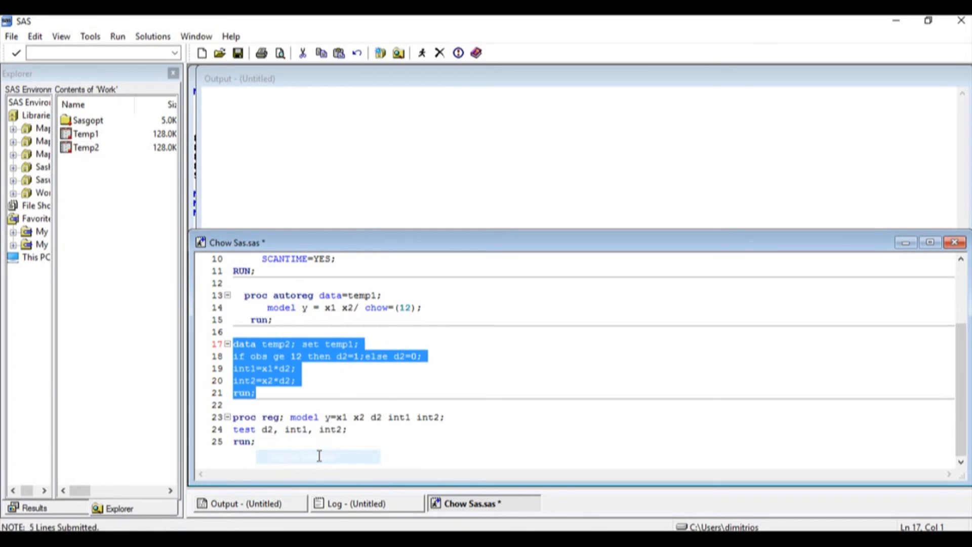
double_click(81, 148)
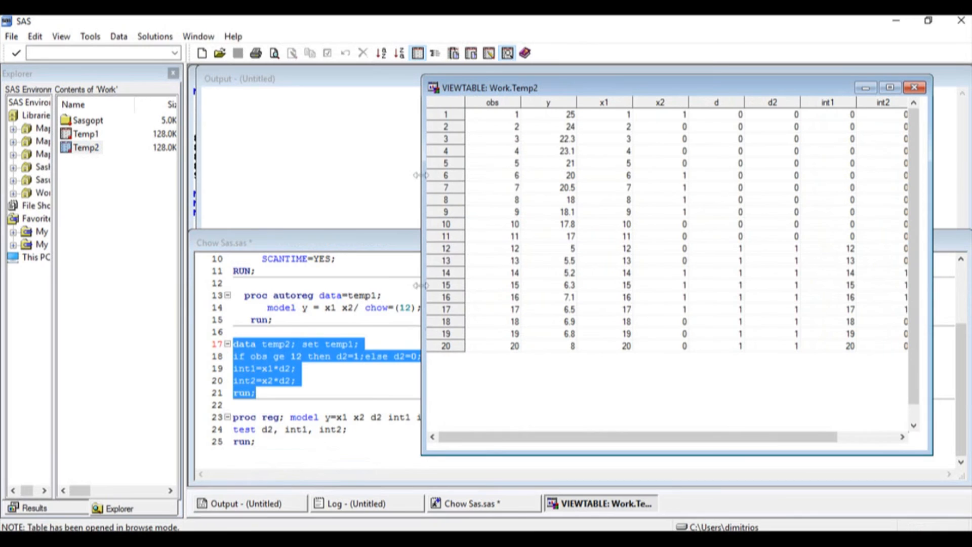
mouse_move(415, 197)
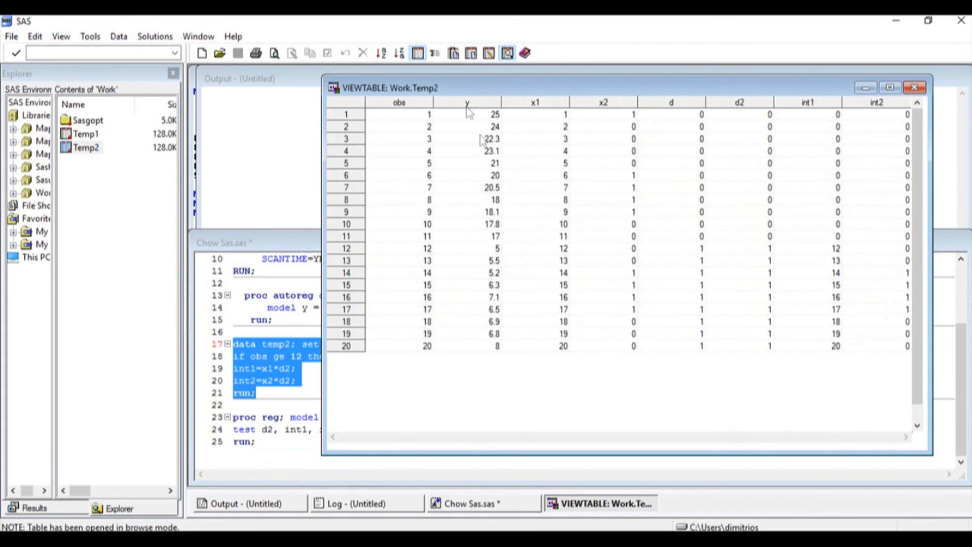
mouse_move(604, 106)
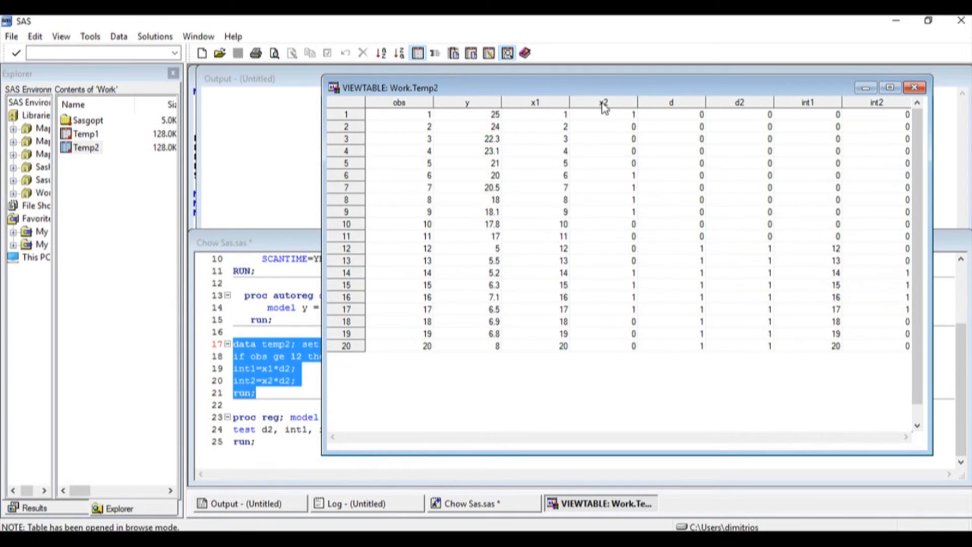
mouse_move(754, 109)
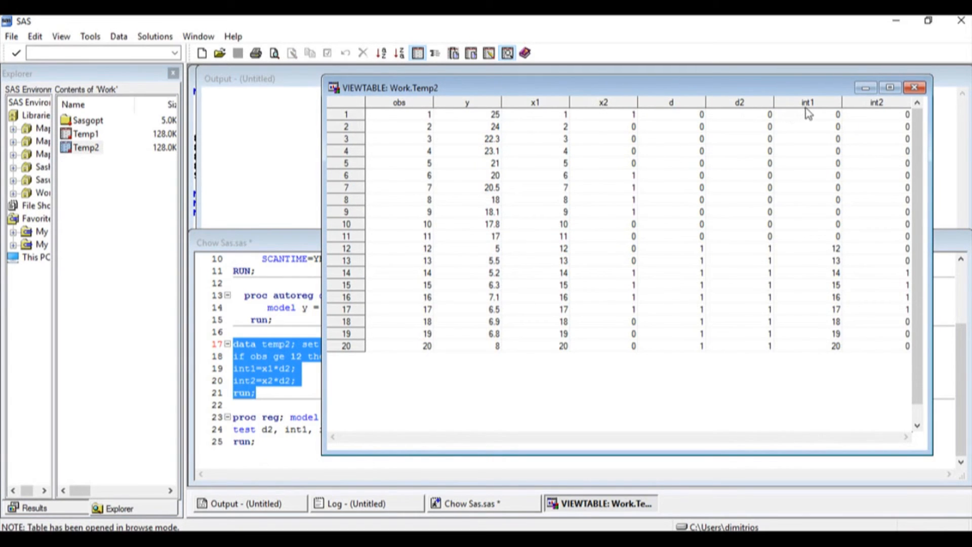
mouse_move(886, 115)
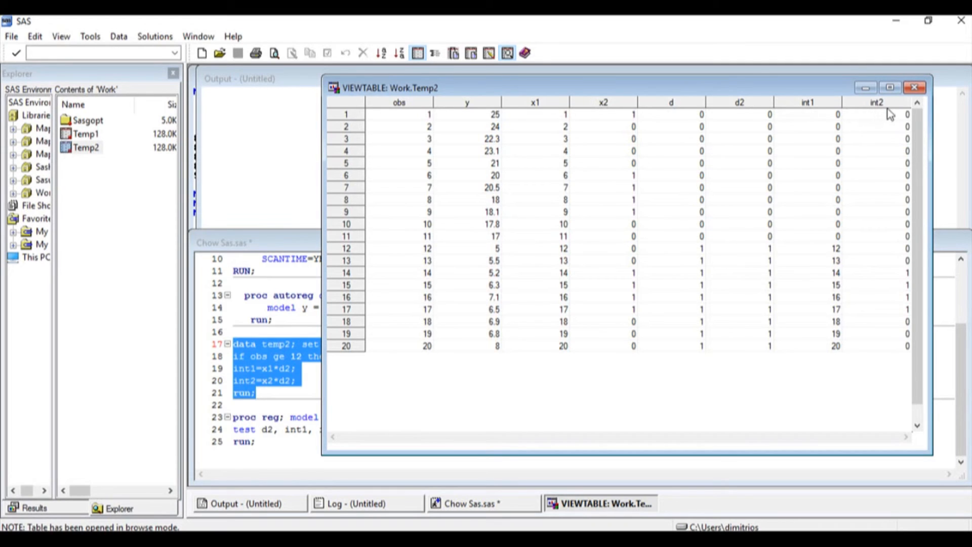
mouse_move(747, 117)
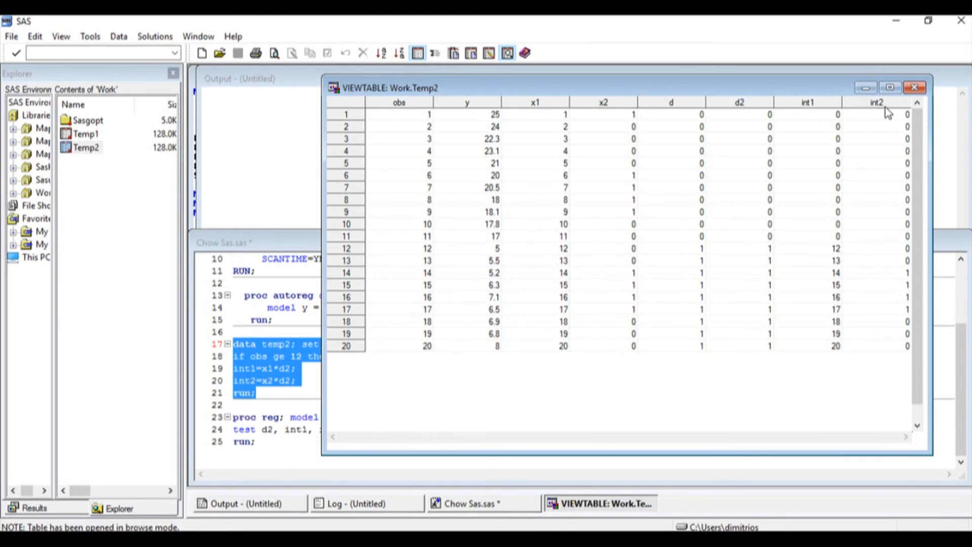
mouse_move(806, 209)
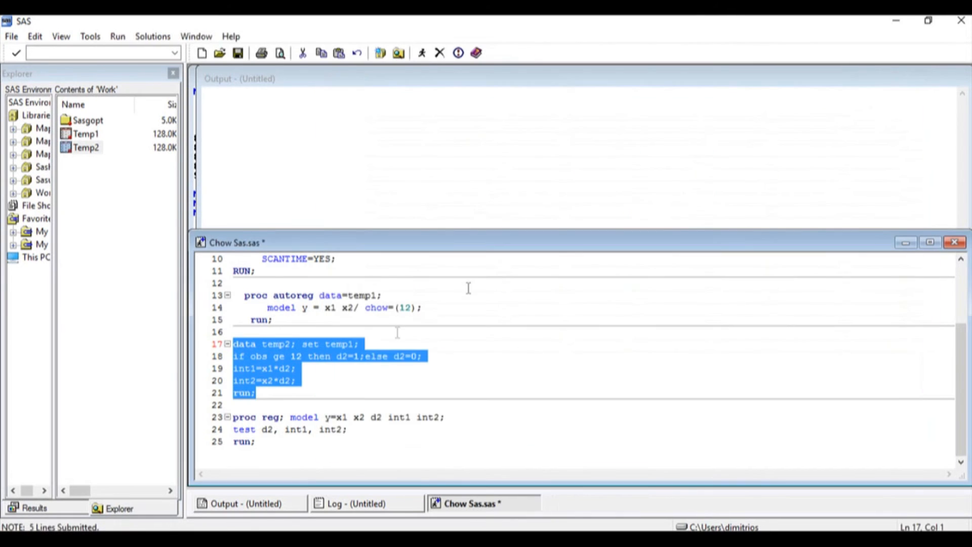
- Check the model statement variables d2, int1 and int2 in the PROC REG code
click(268, 404)
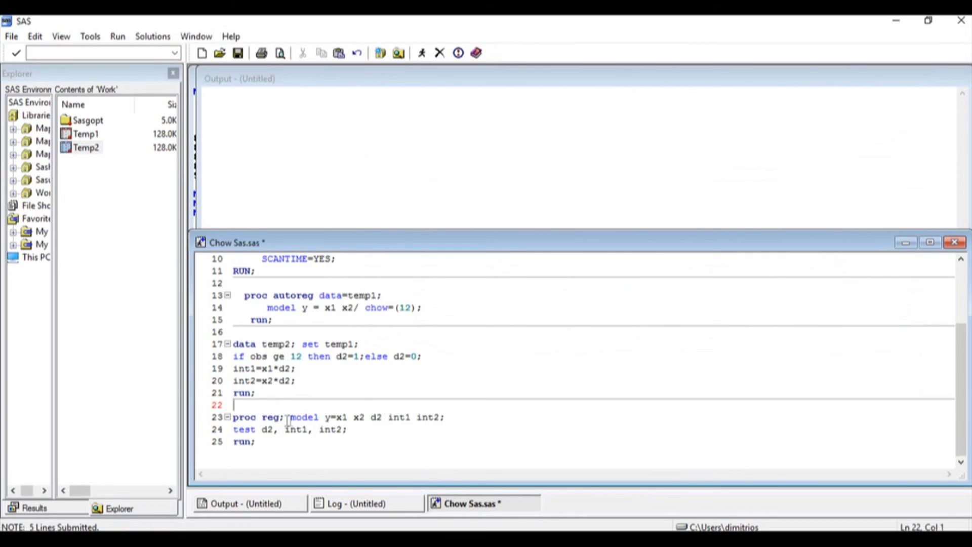
double_click(304, 417)
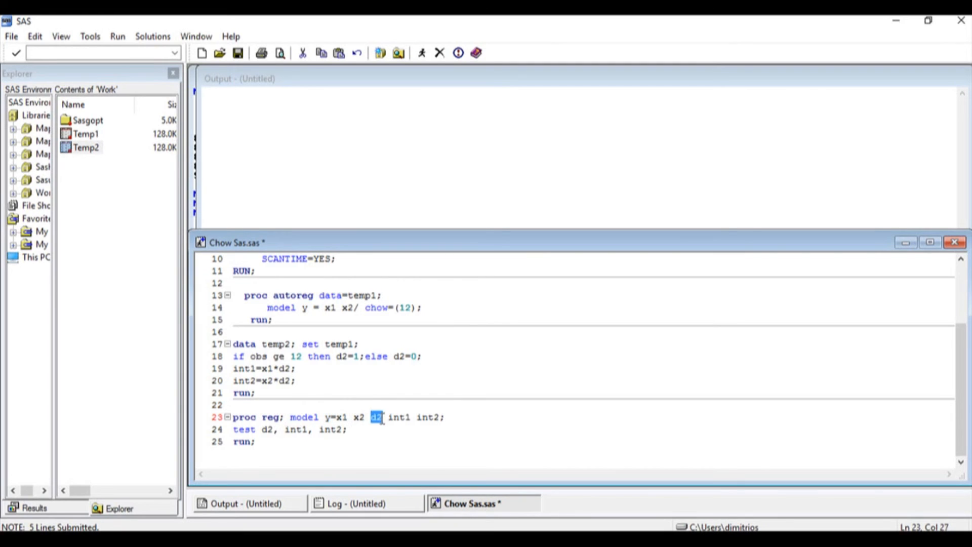
drag(372, 417, 442, 417)
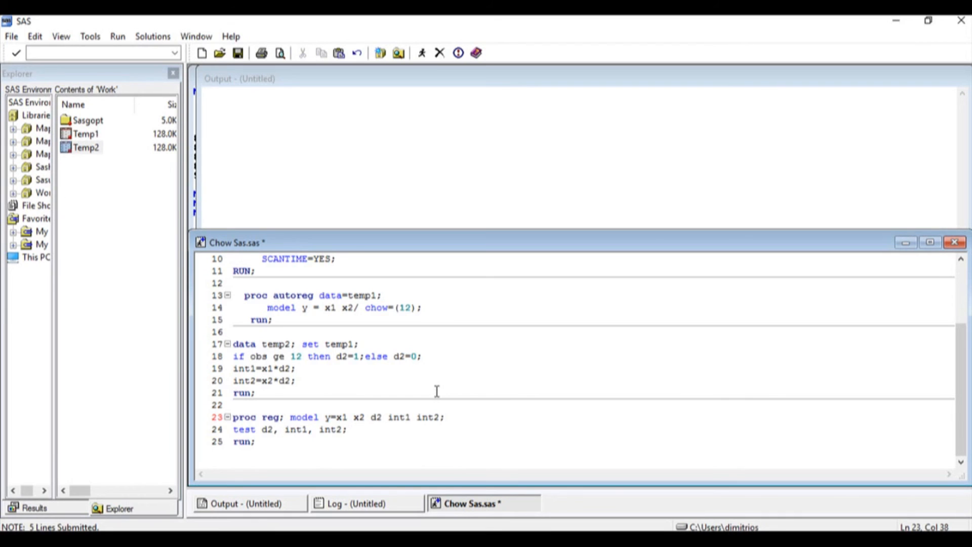
mouse_move(268, 436)
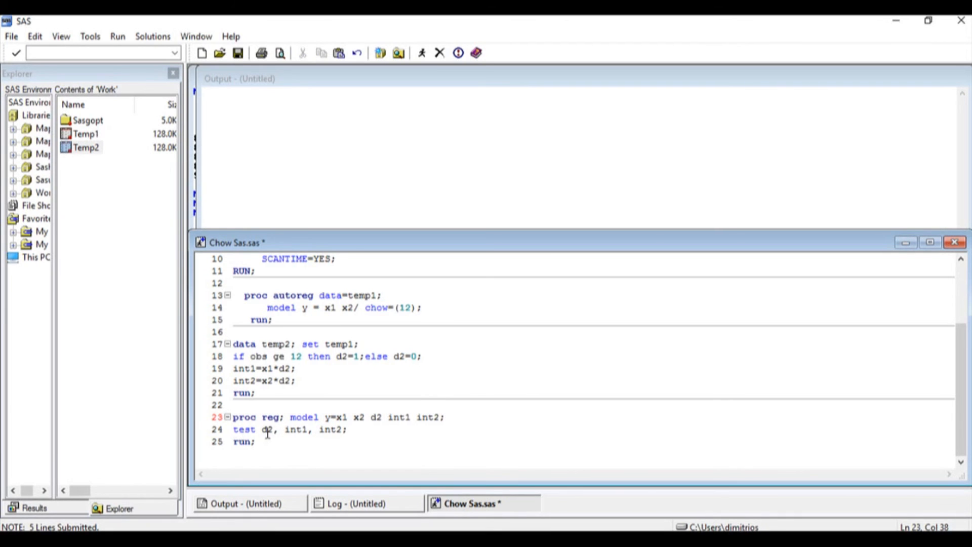
click(446, 417)
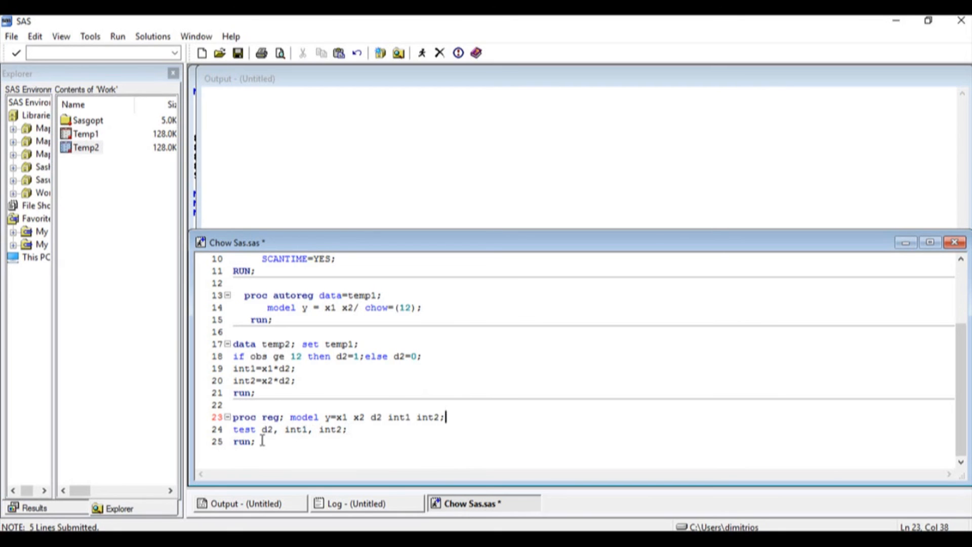
- Submit the PROC REG step with its joint test of d2, int1, int2
drag(445, 416, 234, 440)
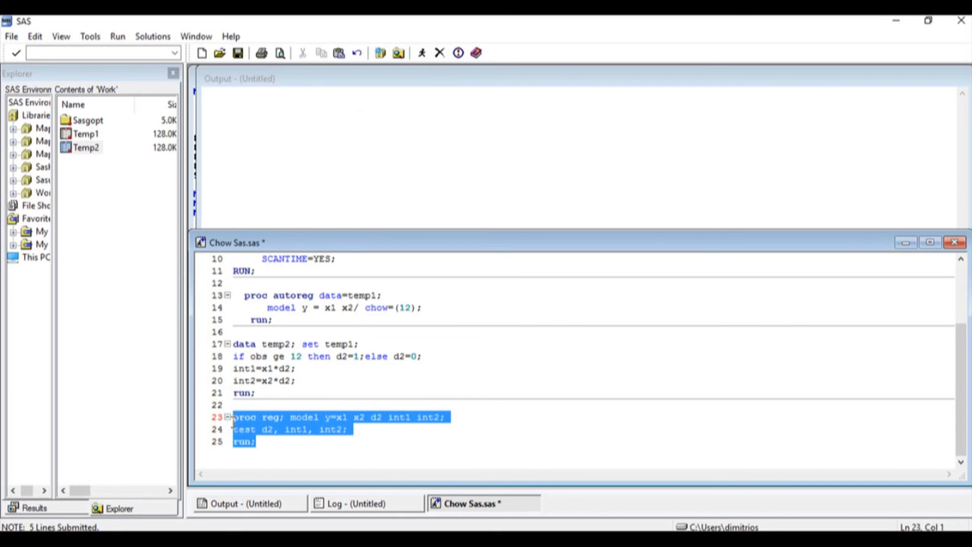
mouse_move(424, 53)
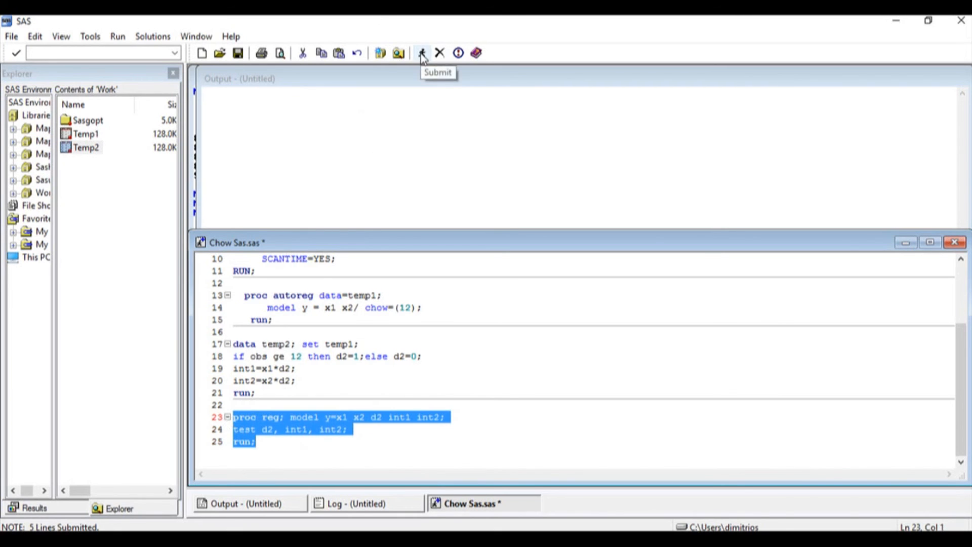
click(423, 52)
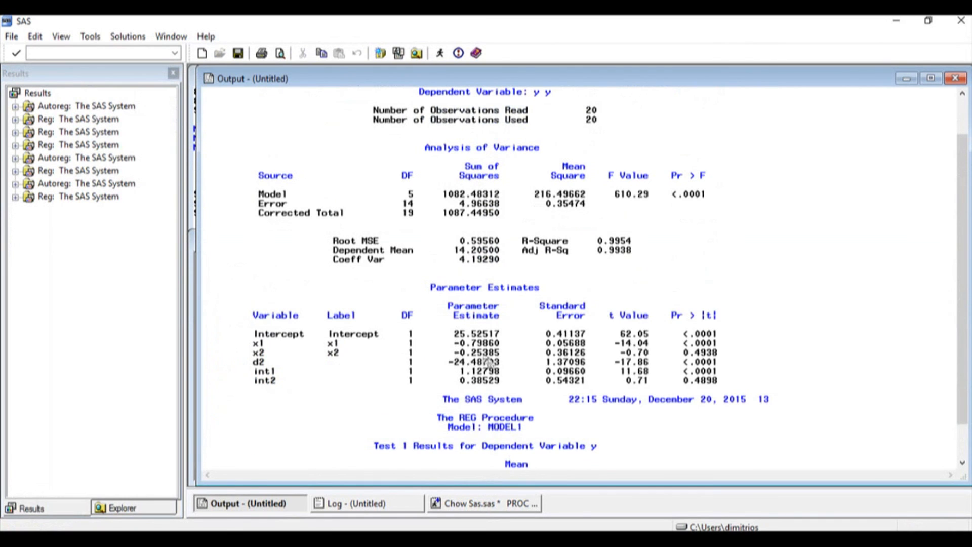
mouse_move(508, 343)
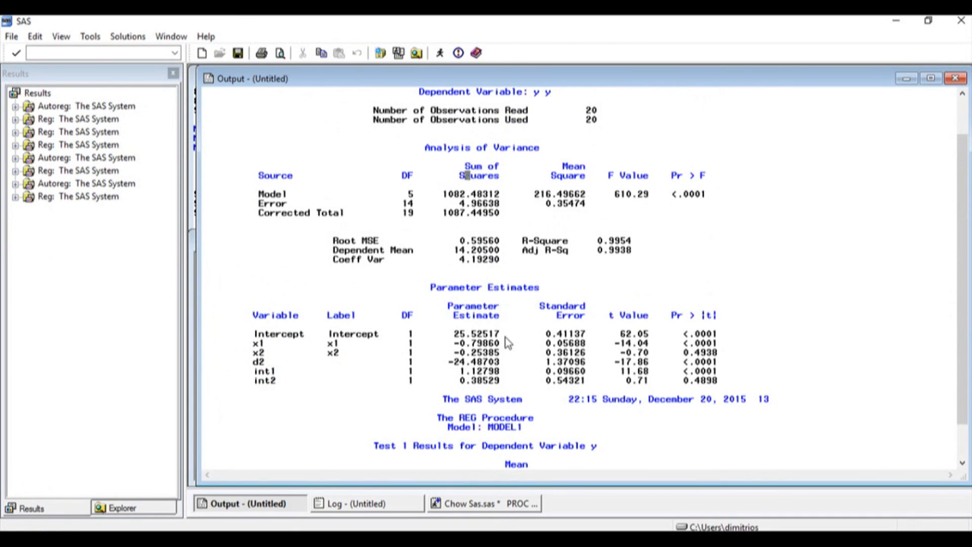
- Scroll to the Test 1 results and mark the F value 168.96
scroll(down, 3)
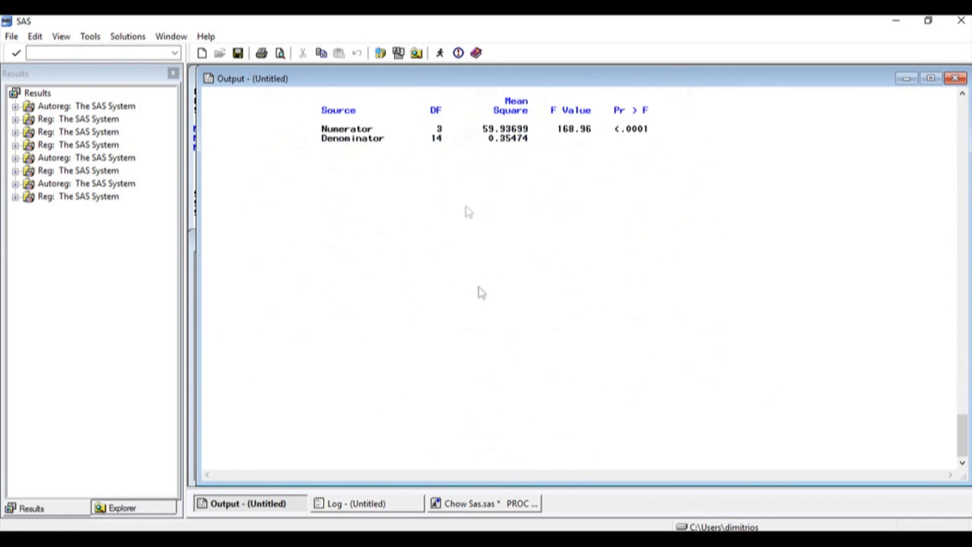
double_click(574, 129)
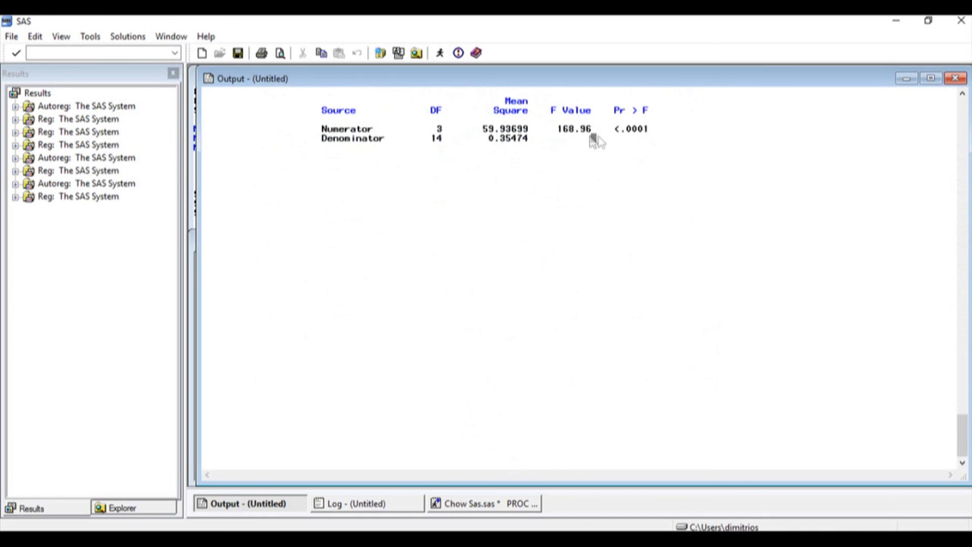
mouse_move(581, 152)
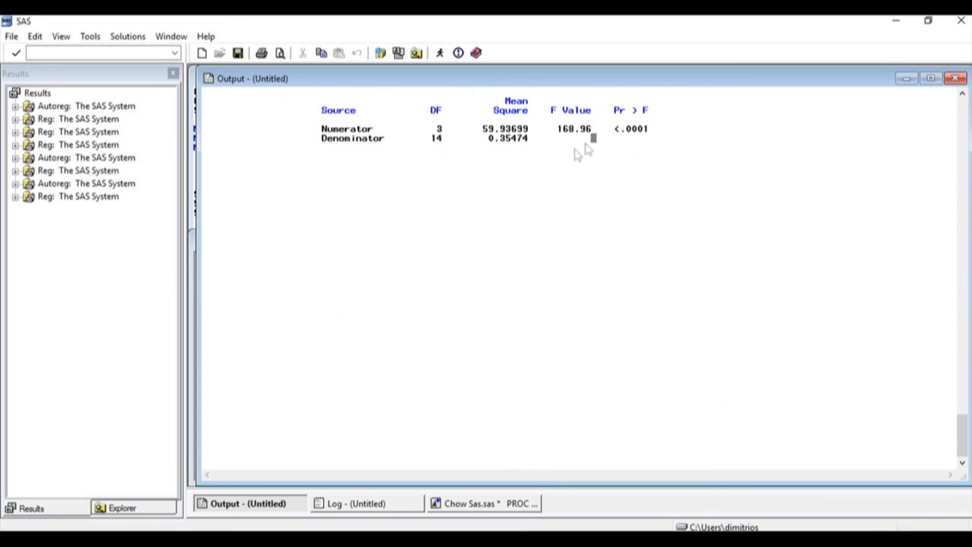